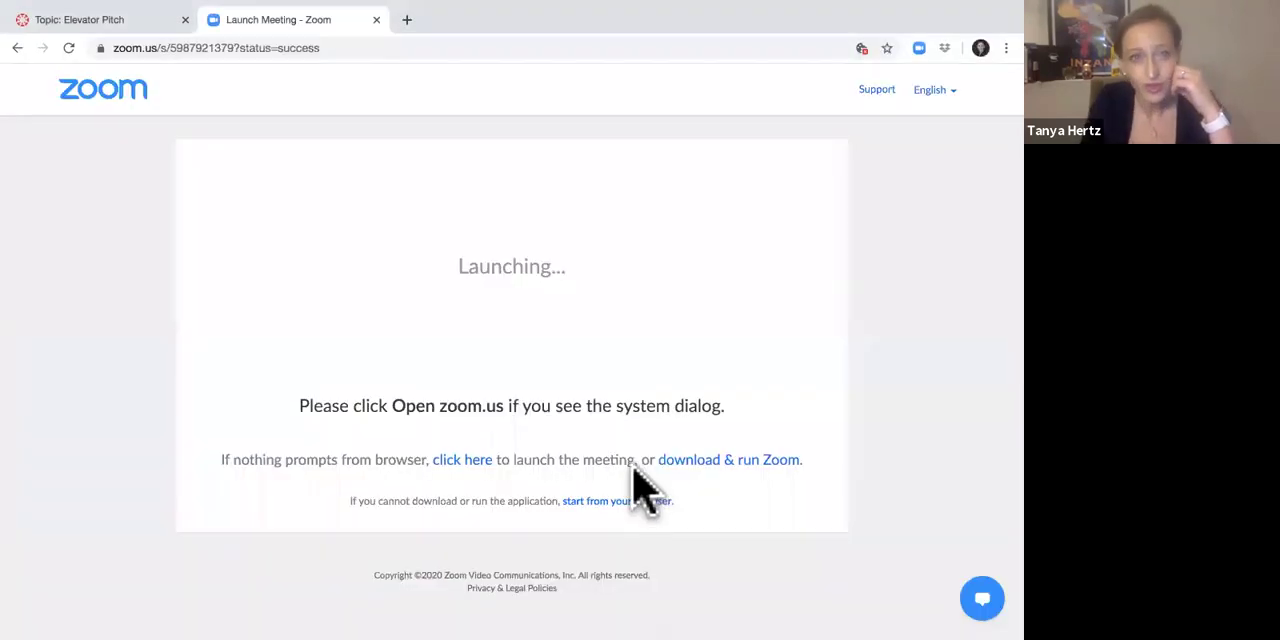
- Return to the Elevator Pitch tab and show the Modules page scrolled to Module 4 WEEK 7 & 8
{"action": "left_click", "coordinate": [76, 20]}
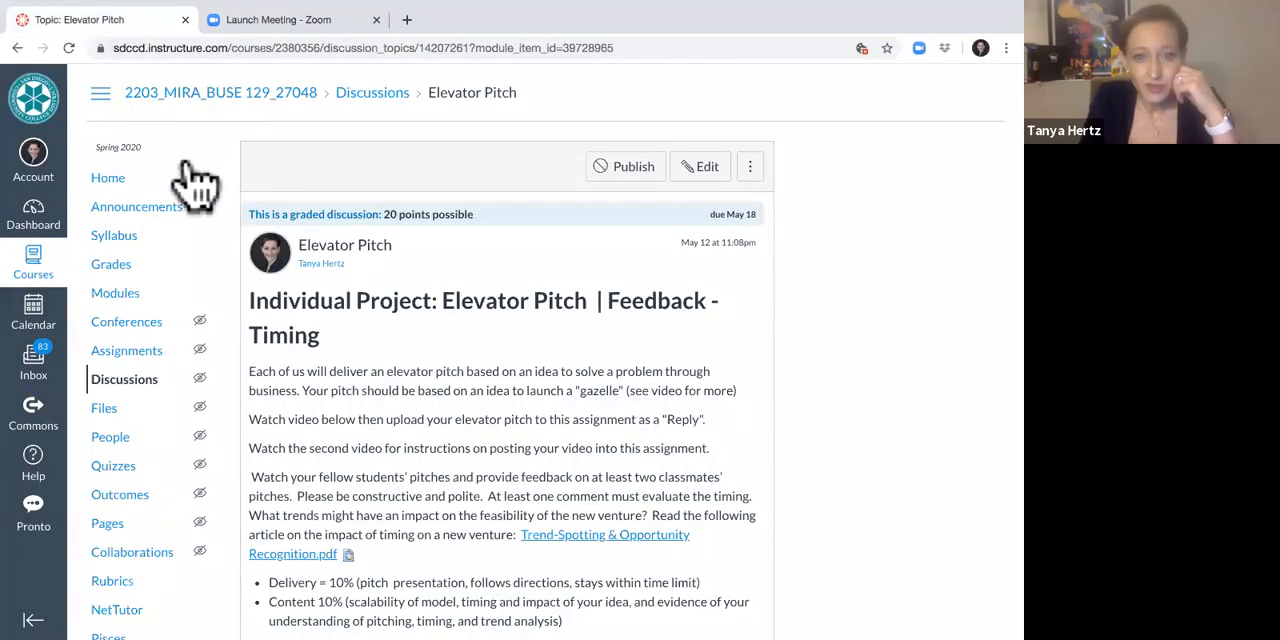
{"action": "mouse_move", "coordinate": [120, 304]}
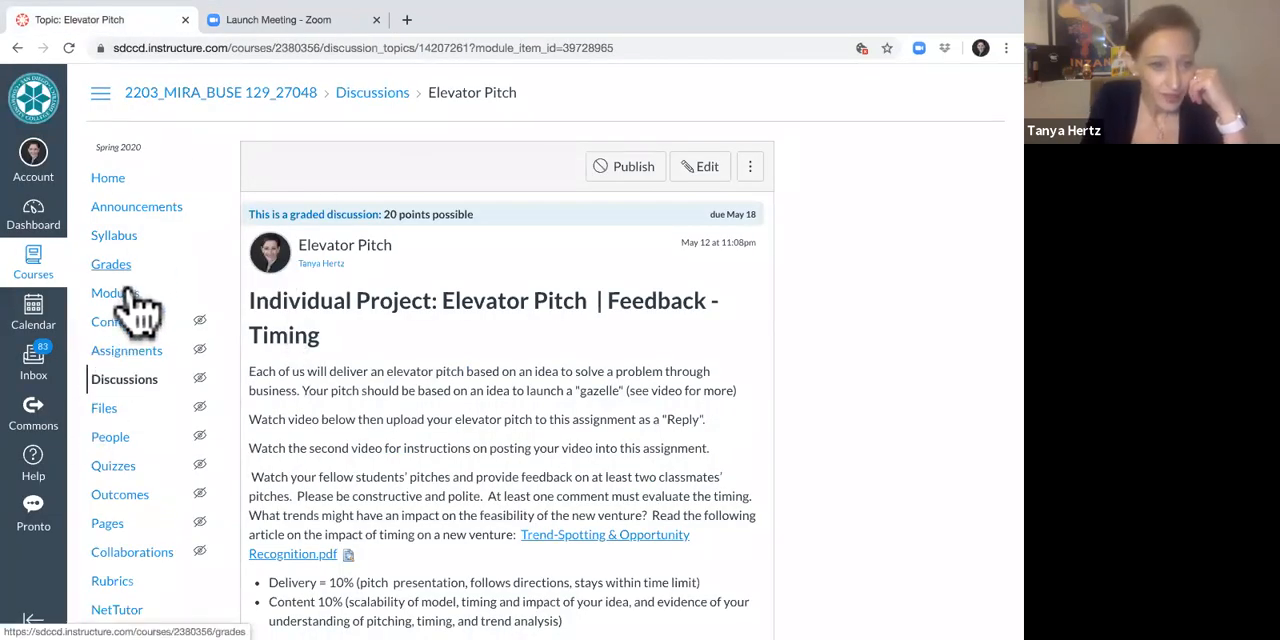
{"action": "left_click", "coordinate": [112, 292]}
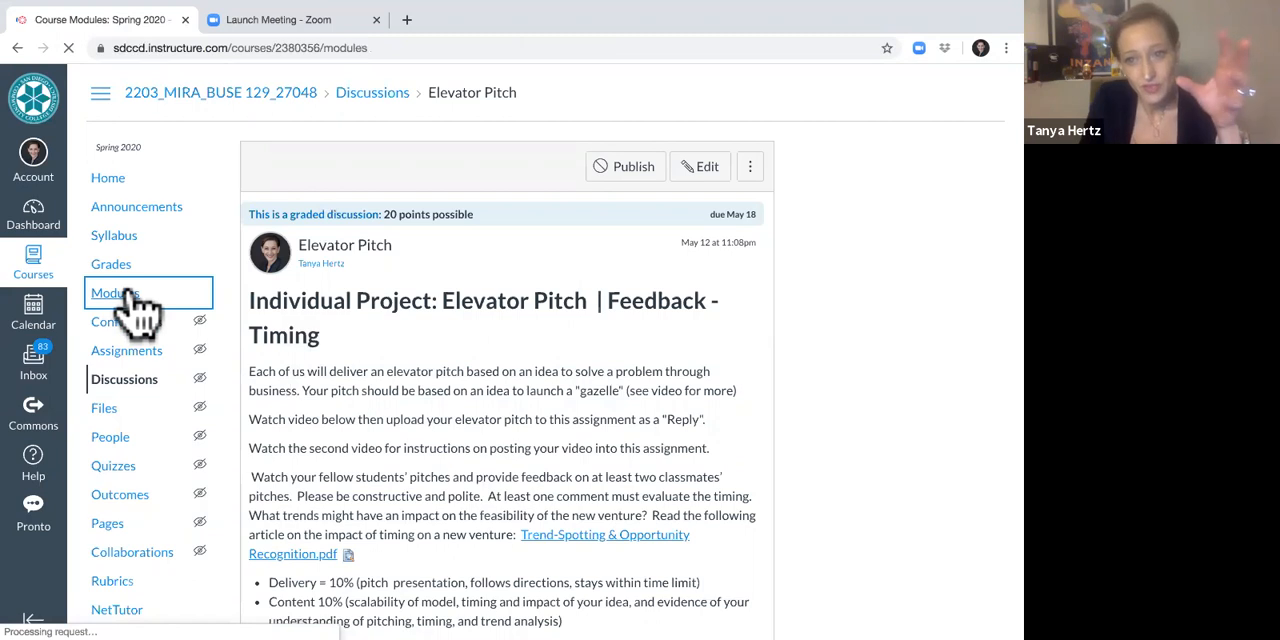
{"action": "left_click", "coordinate": [116, 292]}
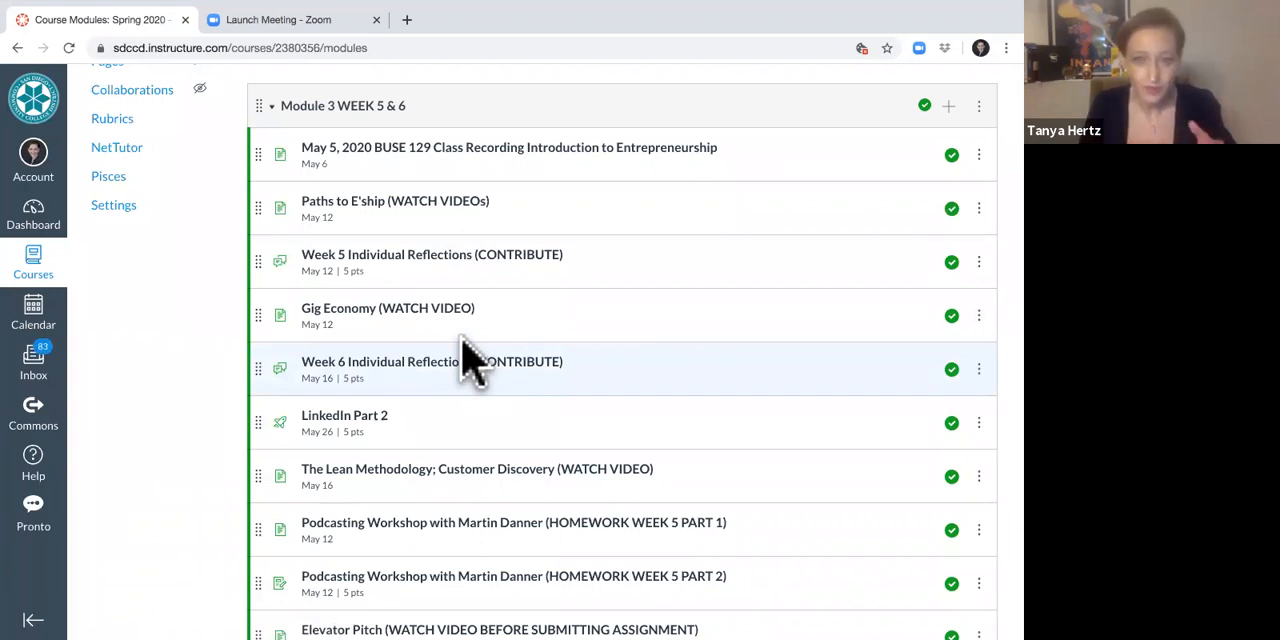
{"action": "mouse_move", "coordinate": [270, 304]}
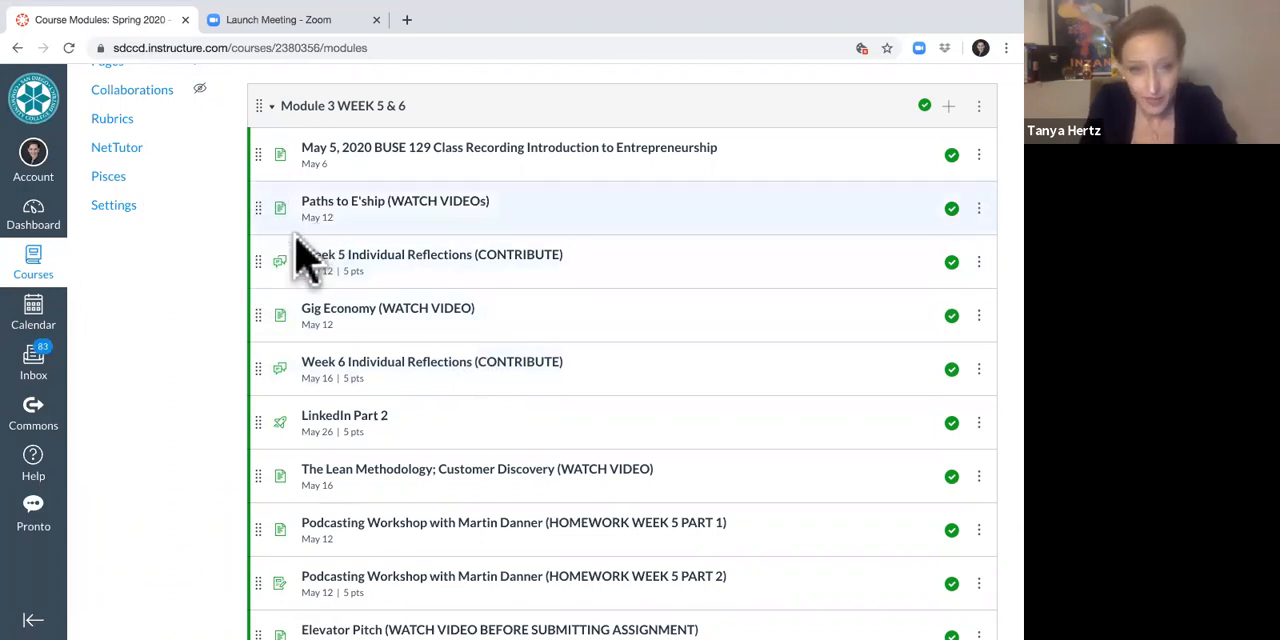
{"action": "scroll", "scroll_direction": "up", "scroll_amount": 3}
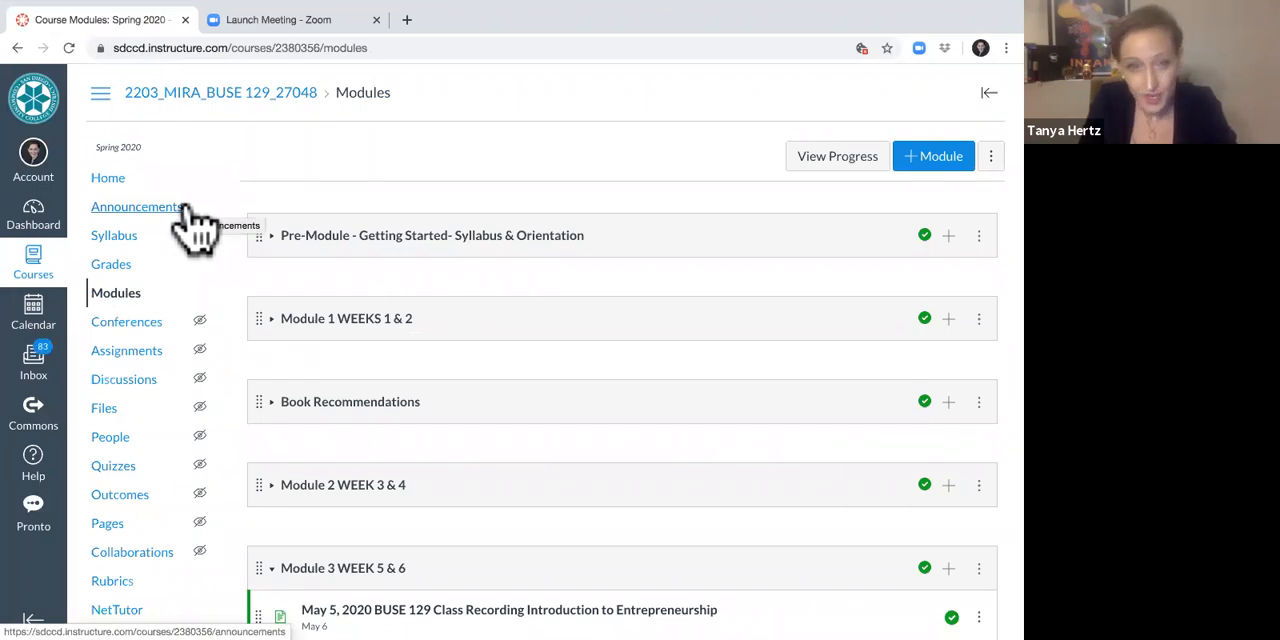
{"action": "scroll", "scroll_direction": "down", "scroll_amount": 3}
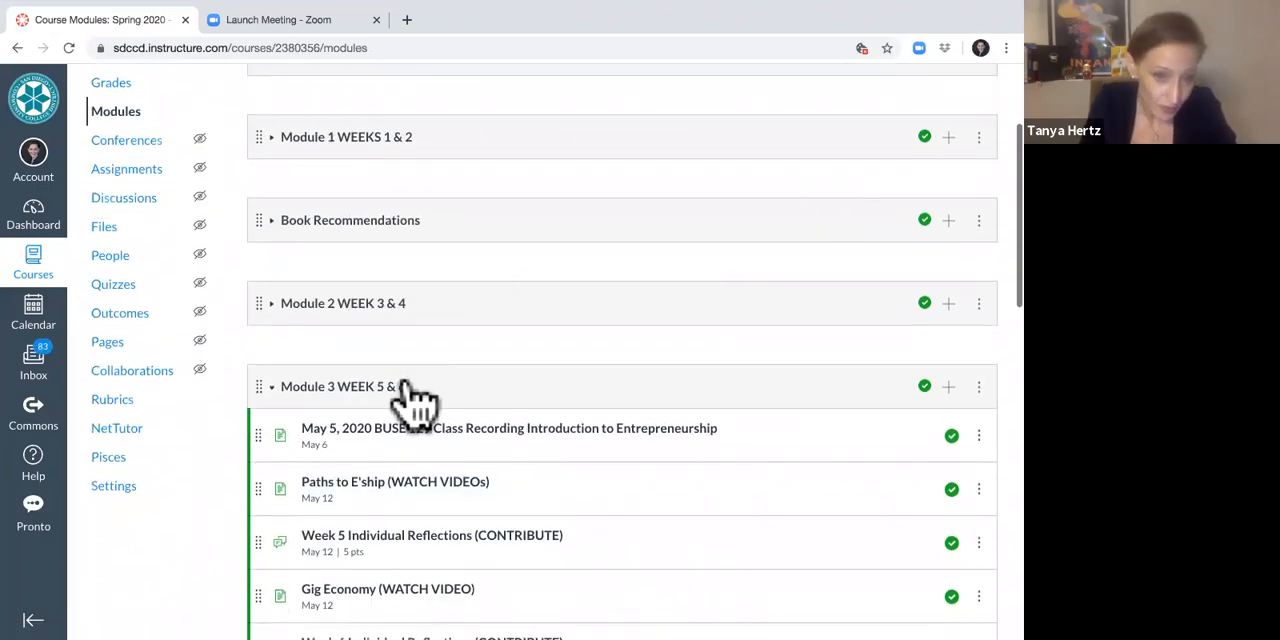
{"action": "scroll", "scroll_direction": "down", "scroll_amount": 3}
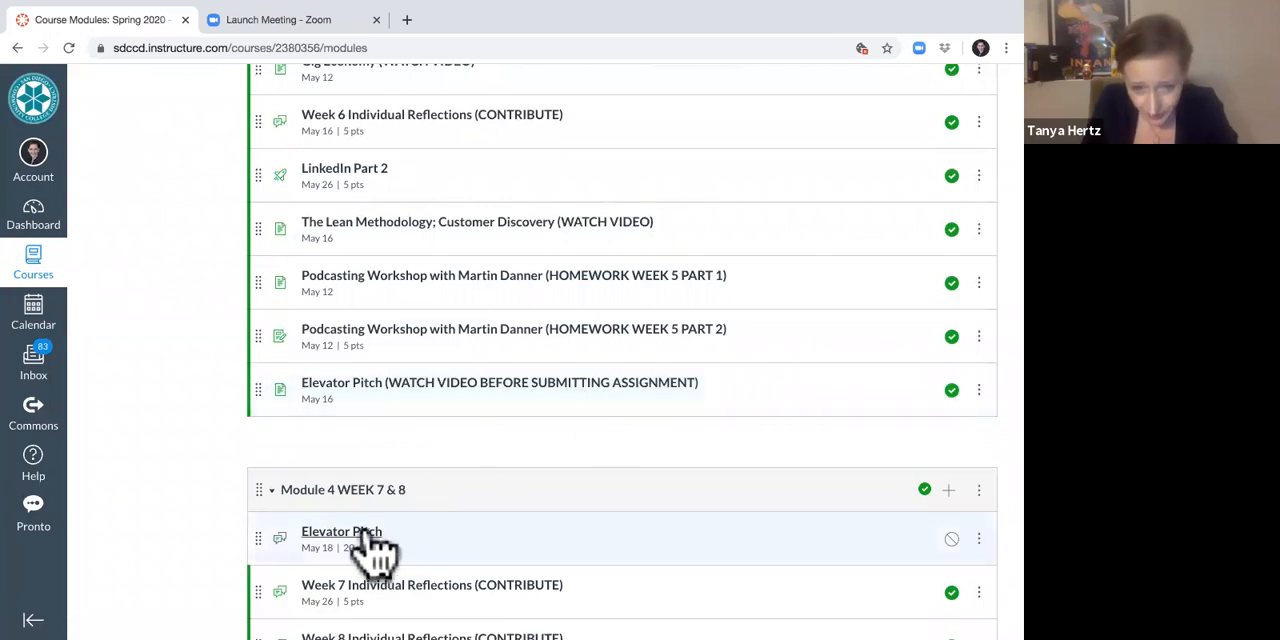
- Open the unpublished Elevator Pitch graded discussion from Module 4
{"action": "left_click", "coordinate": [340, 532]}
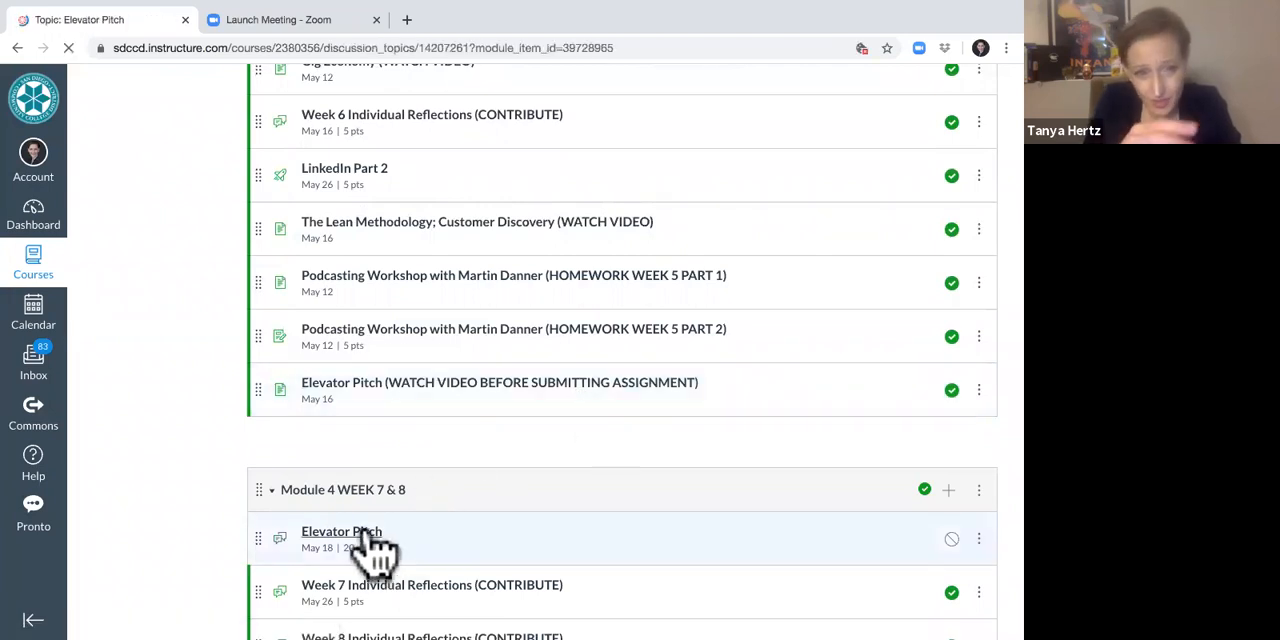
{"action": "left_click", "coordinate": [340, 532]}
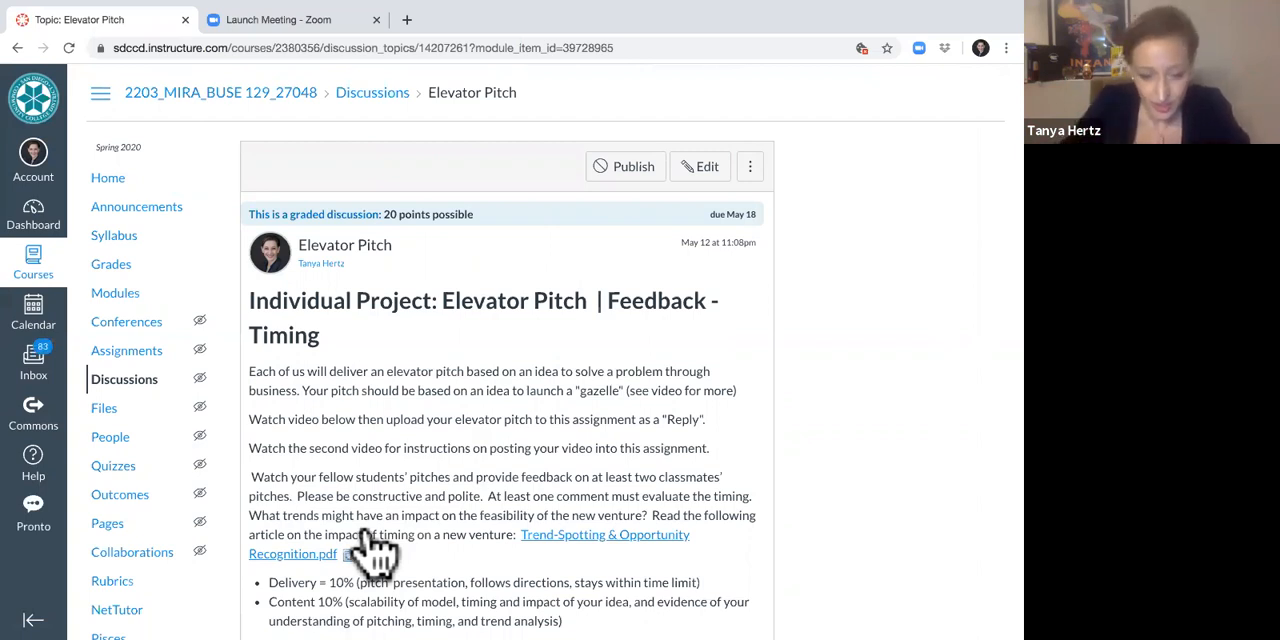
{"action": "mouse_move", "coordinate": [616, 592]}
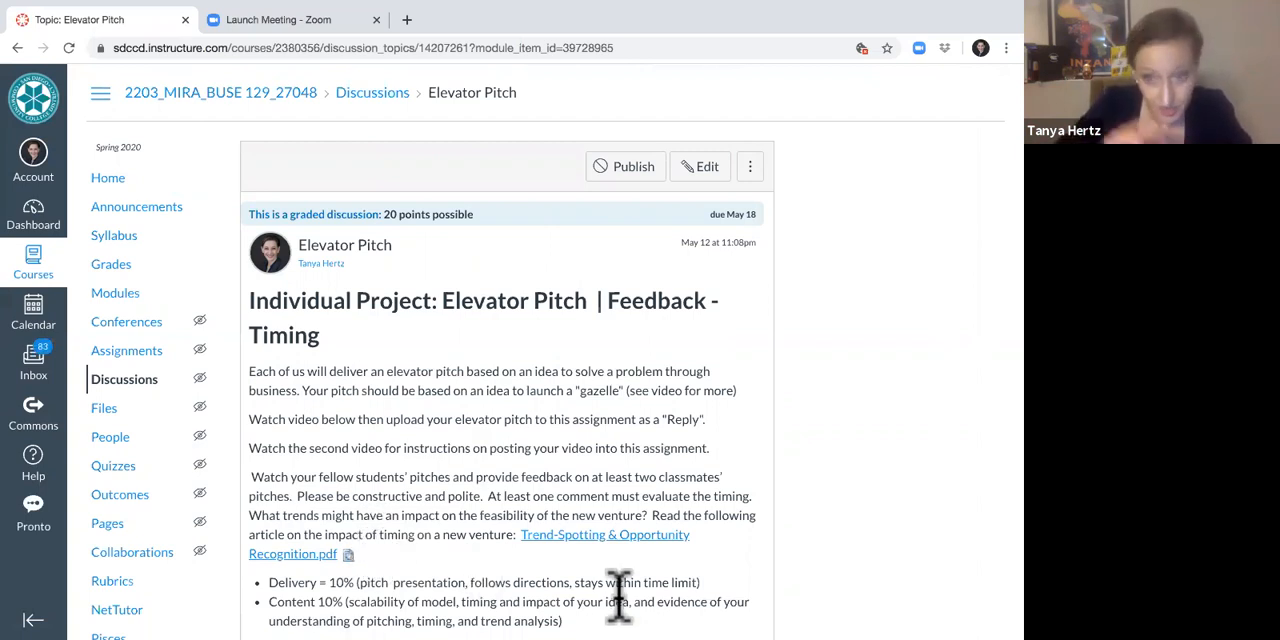
{"action": "mouse_move", "coordinate": [320, 250]}
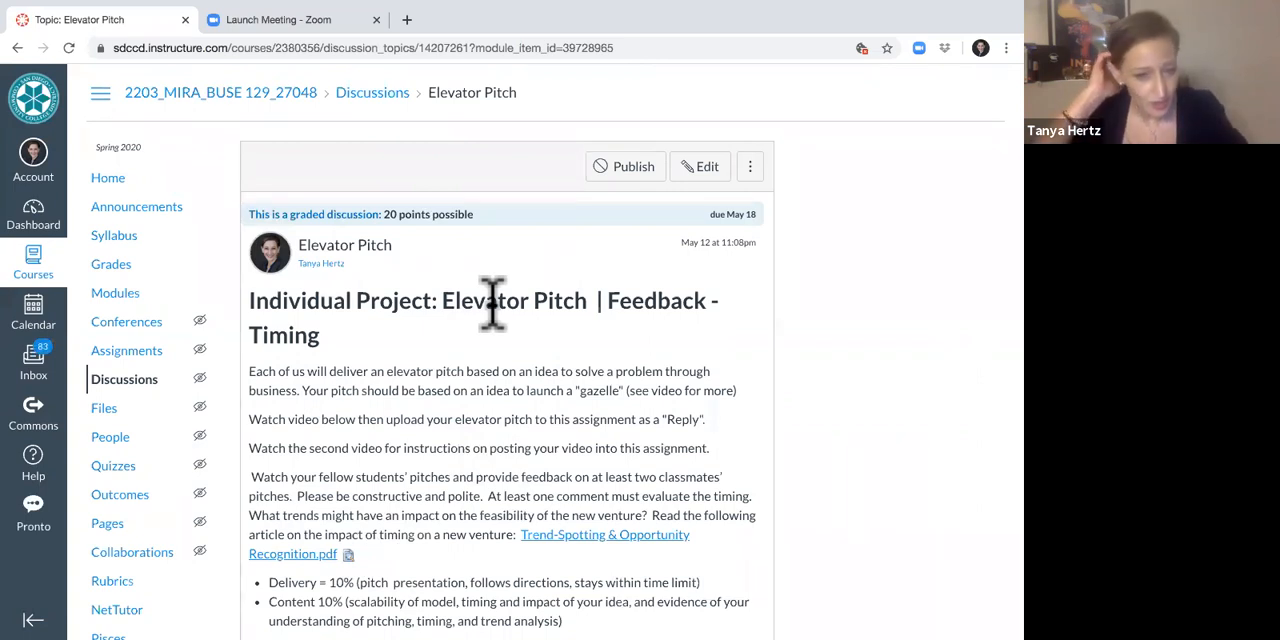
{"action": "mouse_move", "coordinate": [528, 416]}
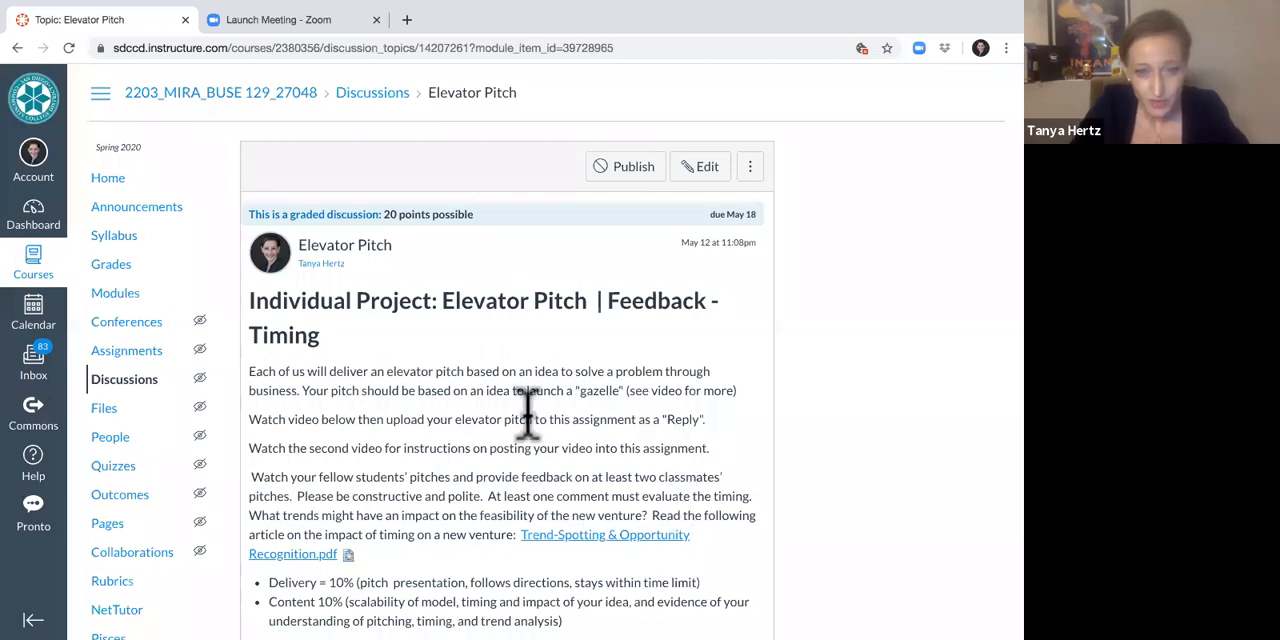
- Move past the embedded Elevator Pitch video to reach the blank reply editor below it
{"action": "scroll", "scroll_direction": "down", "scroll_amount": 3}
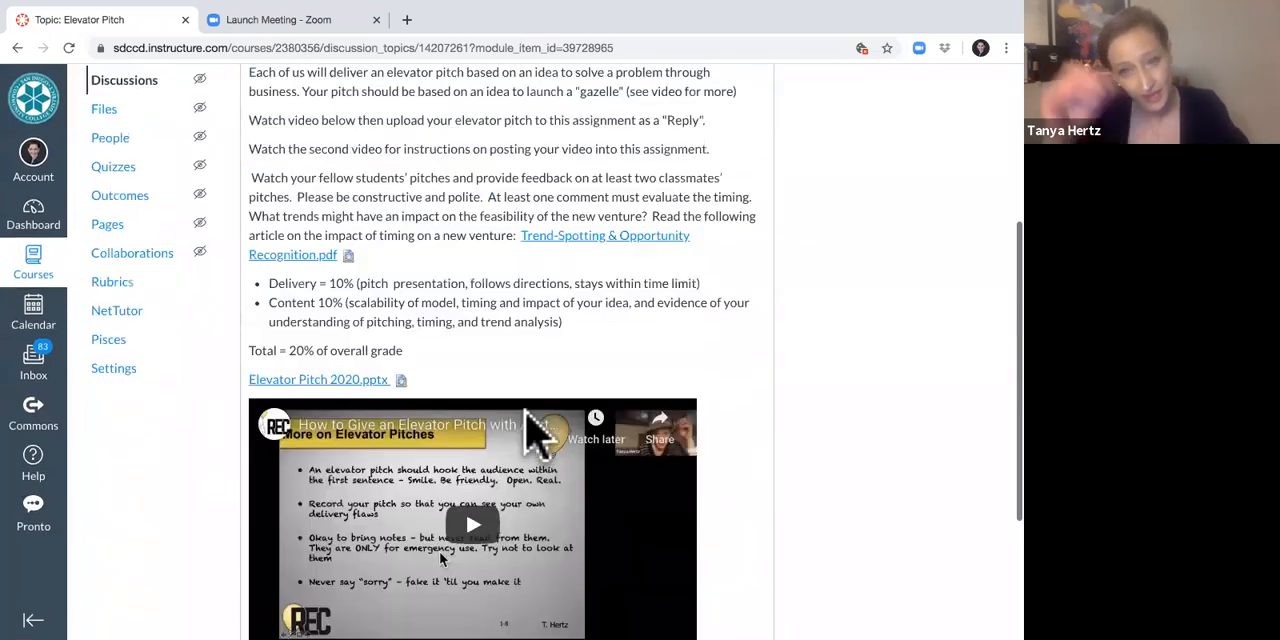
{"action": "scroll", "scroll_direction": "up", "scroll_amount": 3}
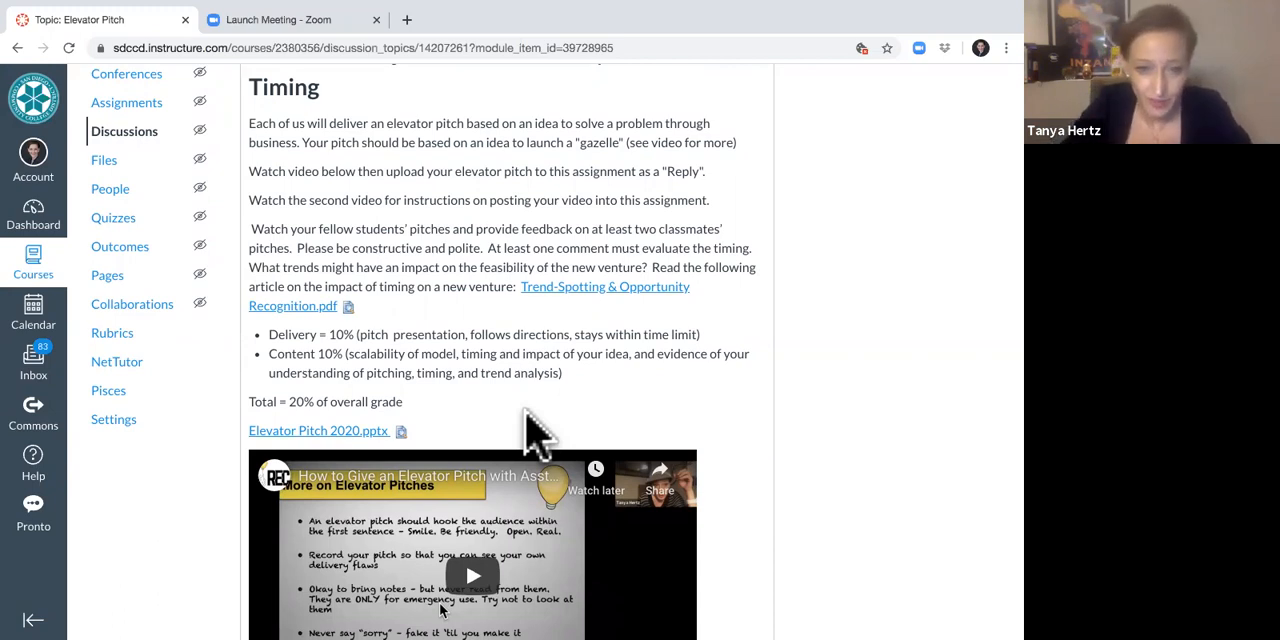
{"action": "scroll", "scroll_direction": "down", "scroll_amount": 3}
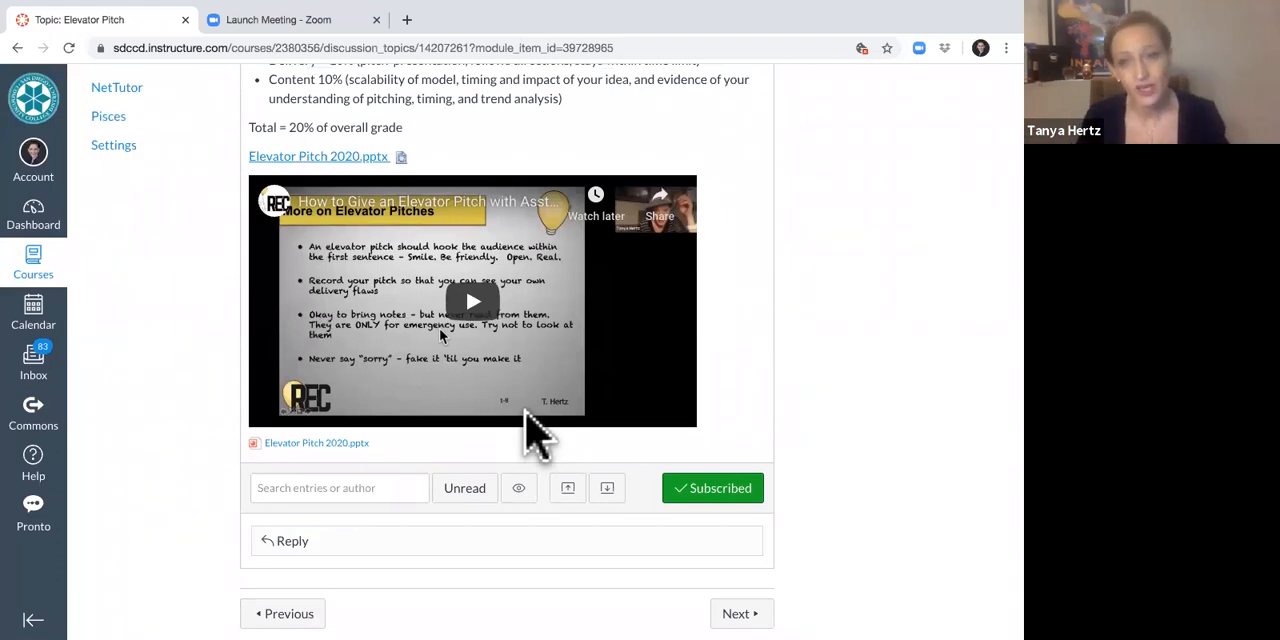
{"action": "mouse_move", "coordinate": [474, 510]}
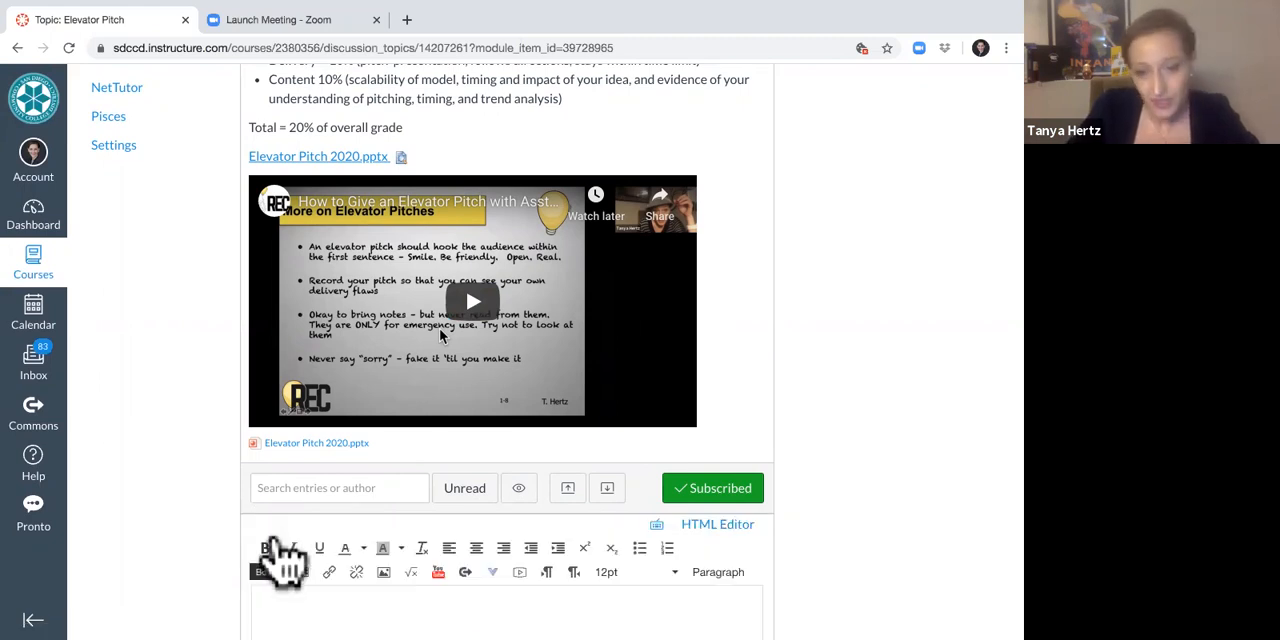
{"action": "scroll", "scroll_direction": "down", "scroll_amount": 3}
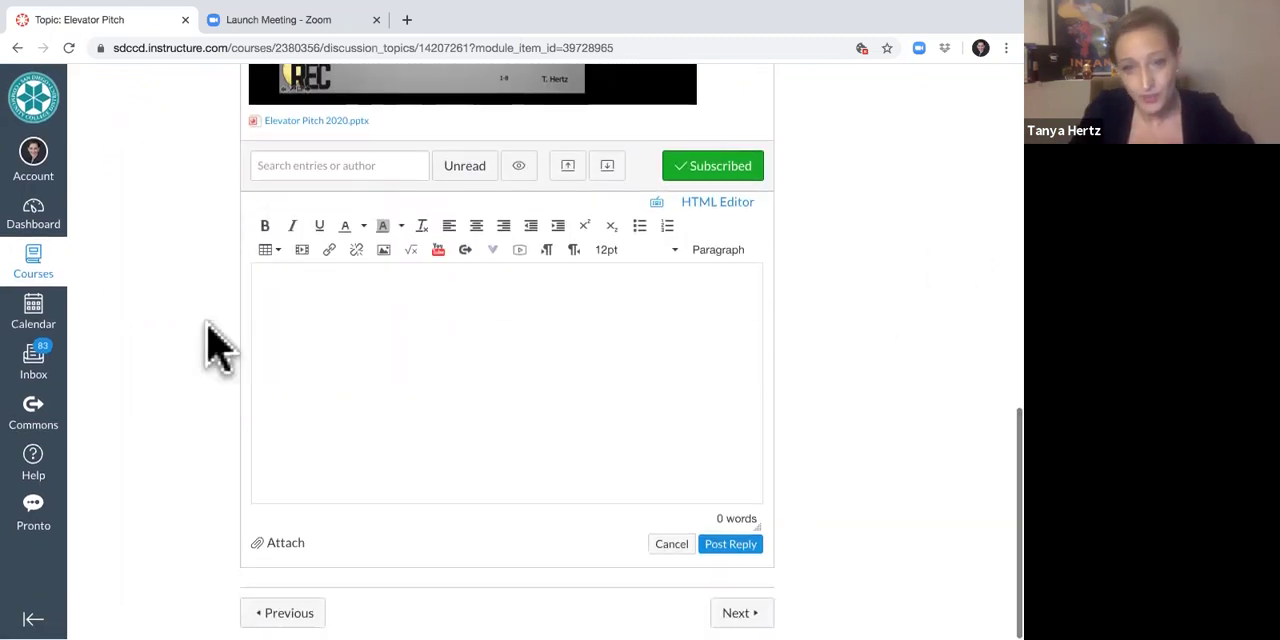
{"action": "mouse_move", "coordinate": [736, 384]}
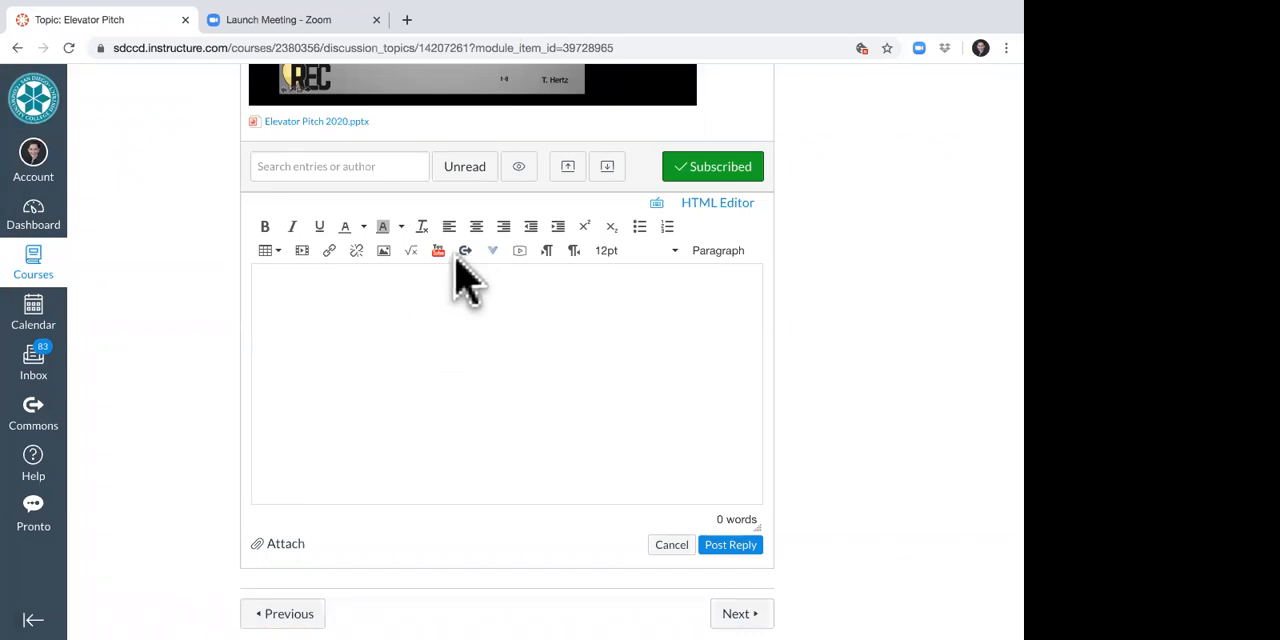
{"action": "mouse_move", "coordinate": [520, 276]}
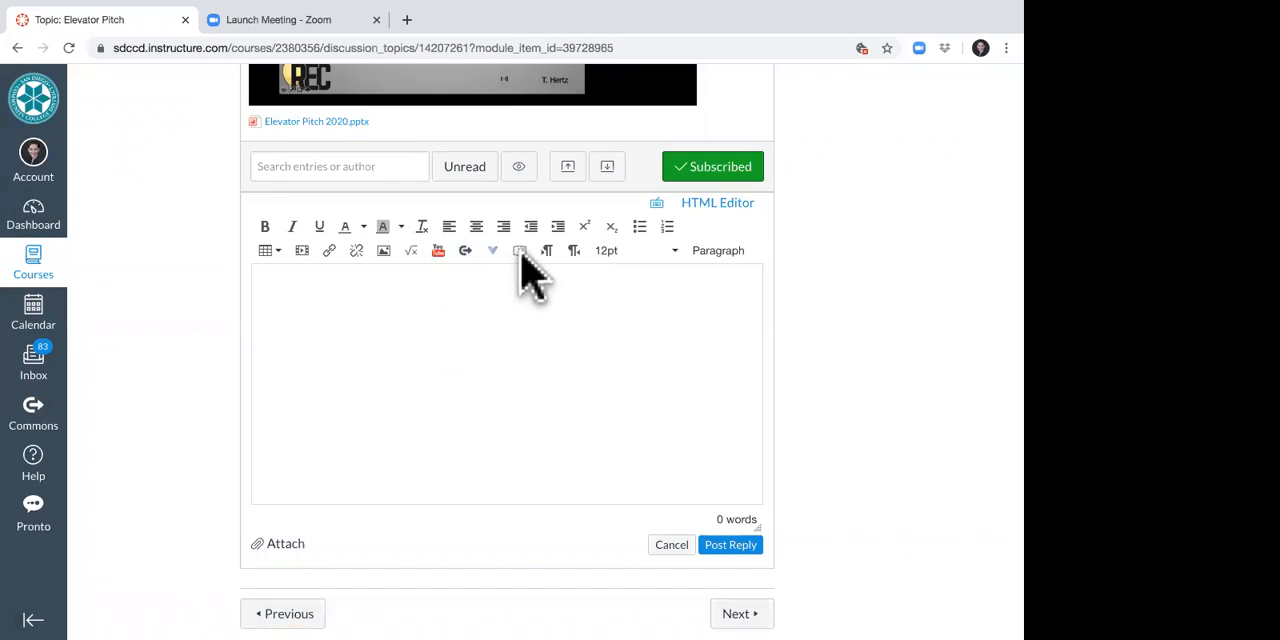
- Bring up the Record/Upload Media Comment dialog with a live webcam preview
{"action": "left_click", "coordinate": [520, 250]}
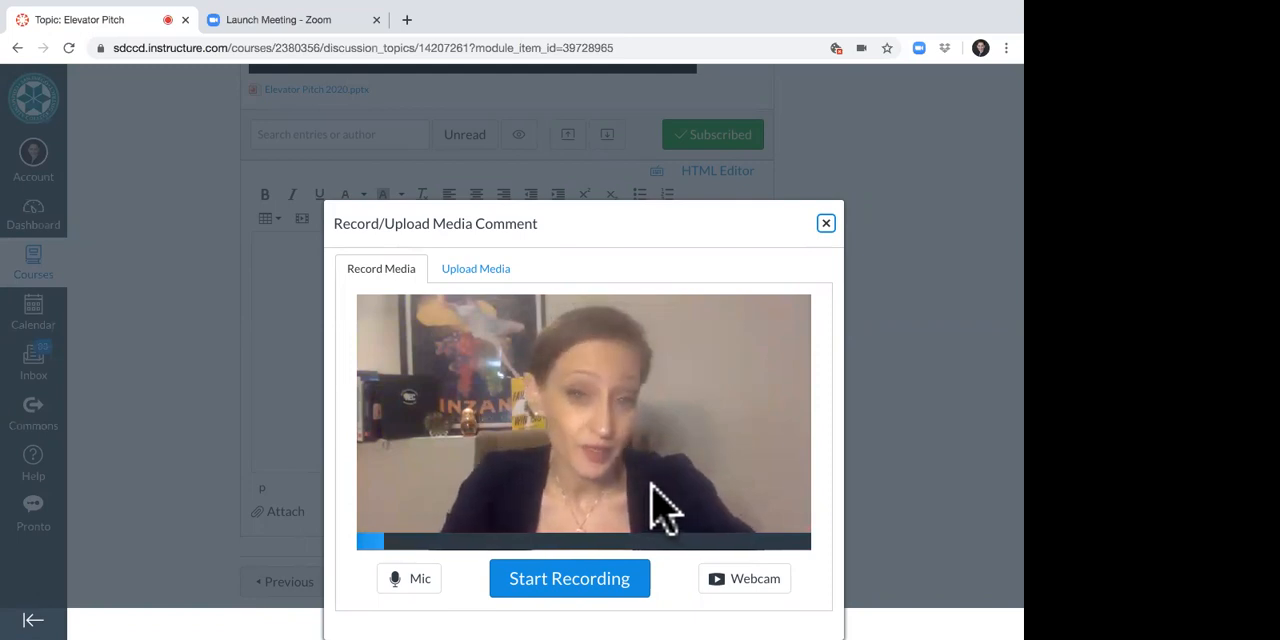
{"action": "mouse_move", "coordinate": [584, 578]}
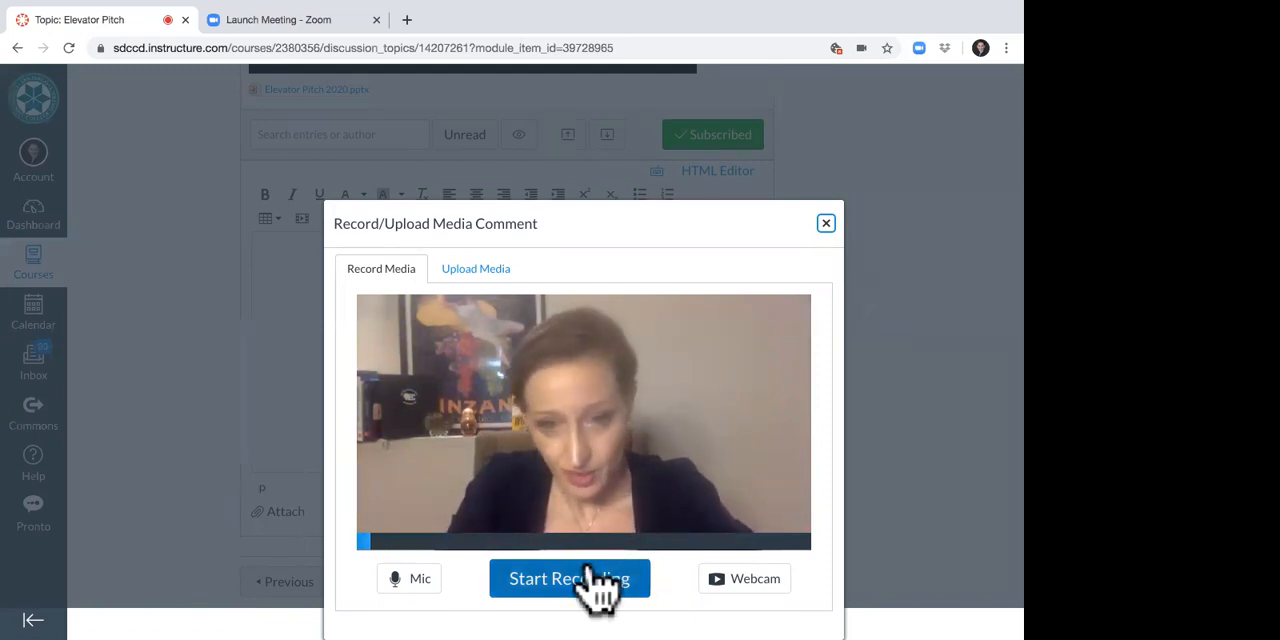
- Start recording a webcam video comment and speak for about forty seconds
{"action": "left_click", "coordinate": [568, 578]}
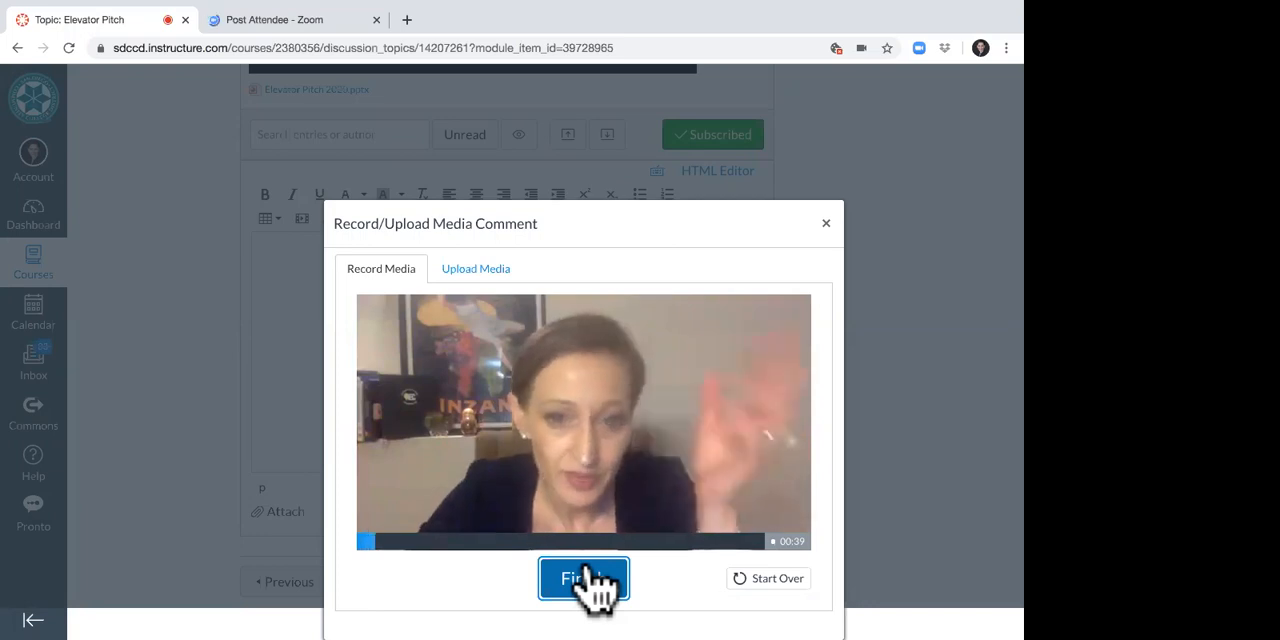
- Stop the recording at about 41 seconds, review its playback, and begin editing its title
{"action": "left_click", "coordinate": [584, 578]}
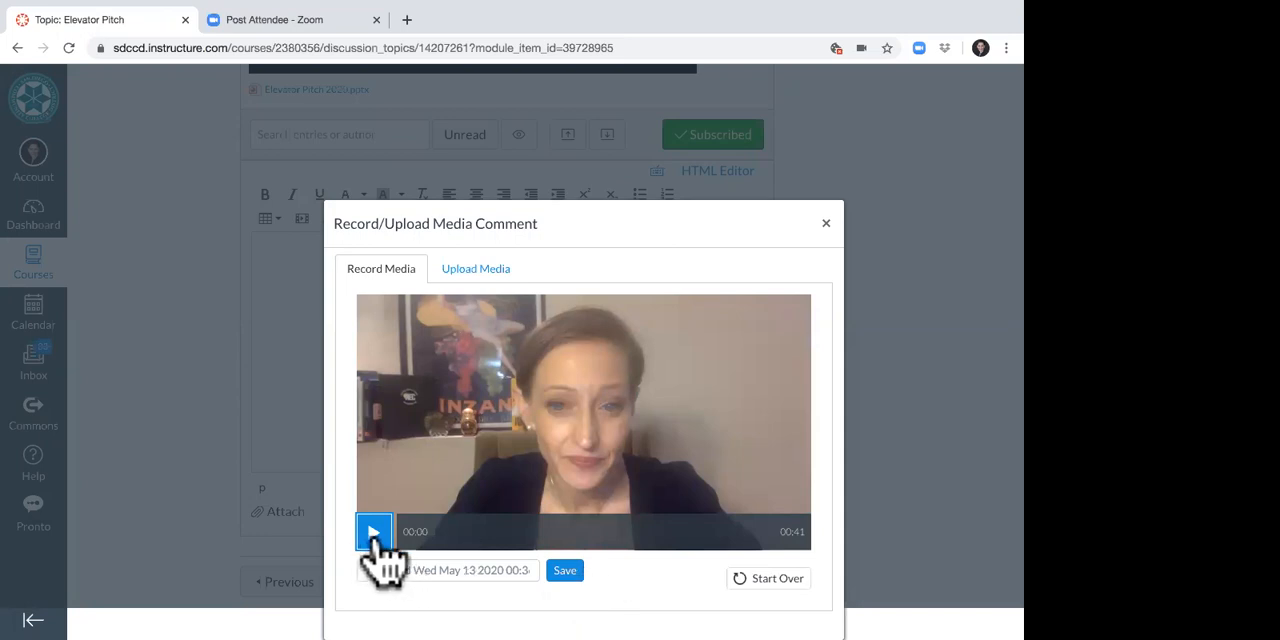
{"action": "left_click", "coordinate": [374, 532]}
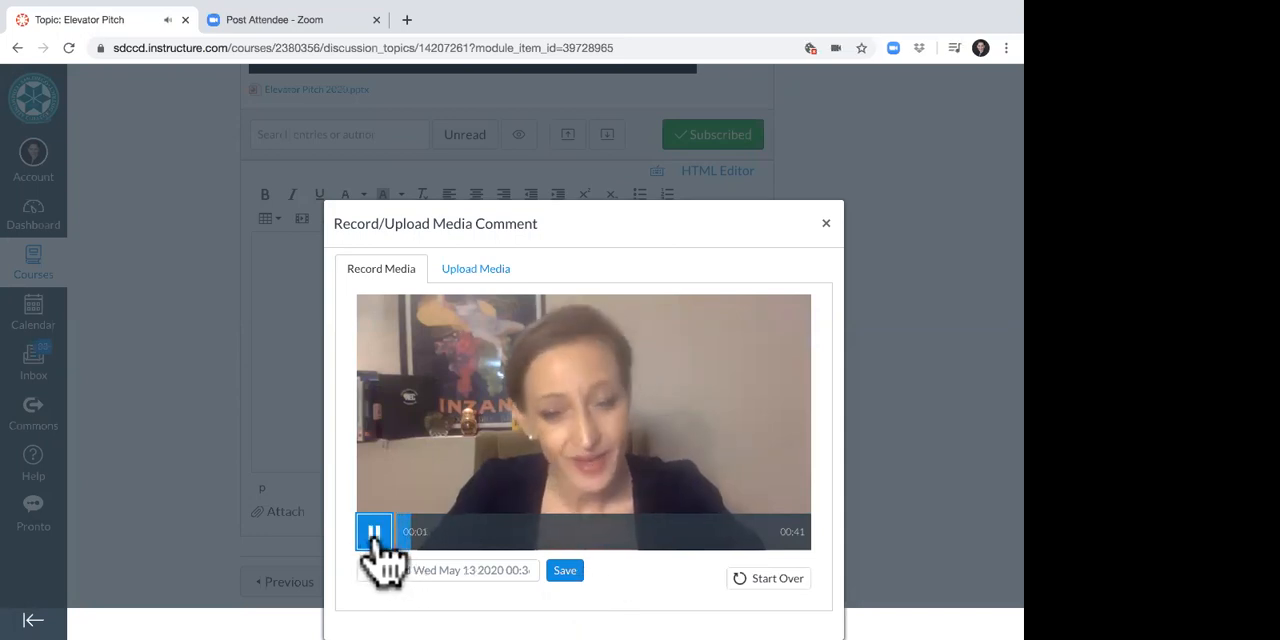
{"action": "left_click", "coordinate": [372, 532]}
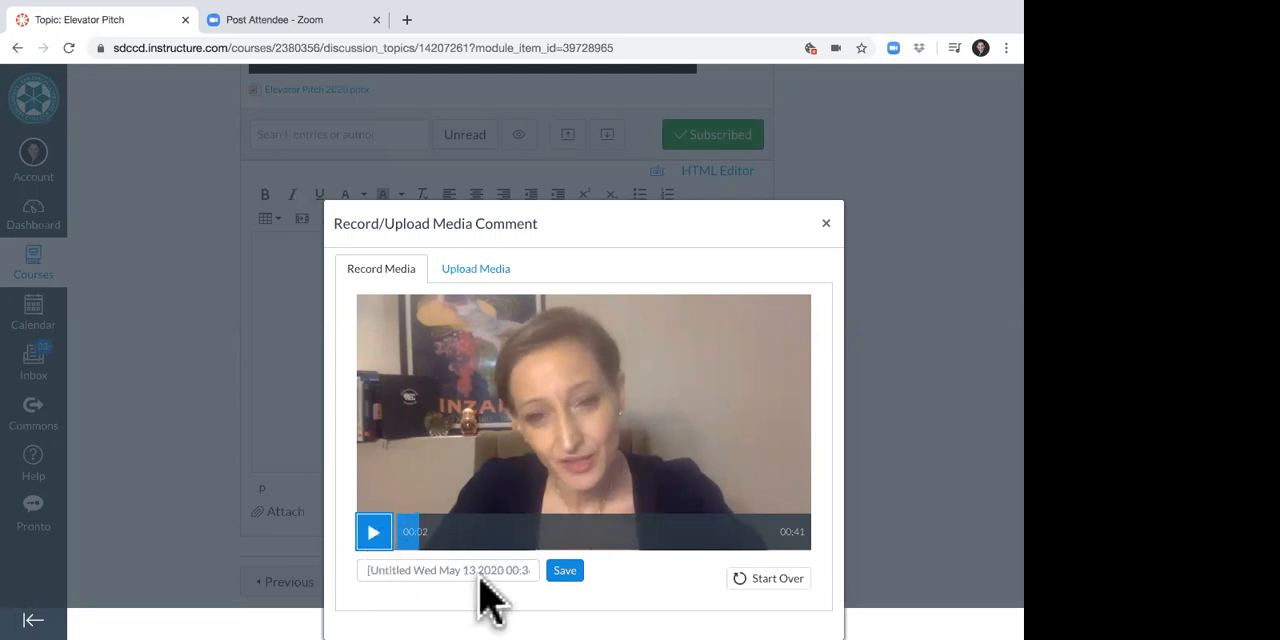
{"action": "mouse_move", "coordinate": [716, 596]}
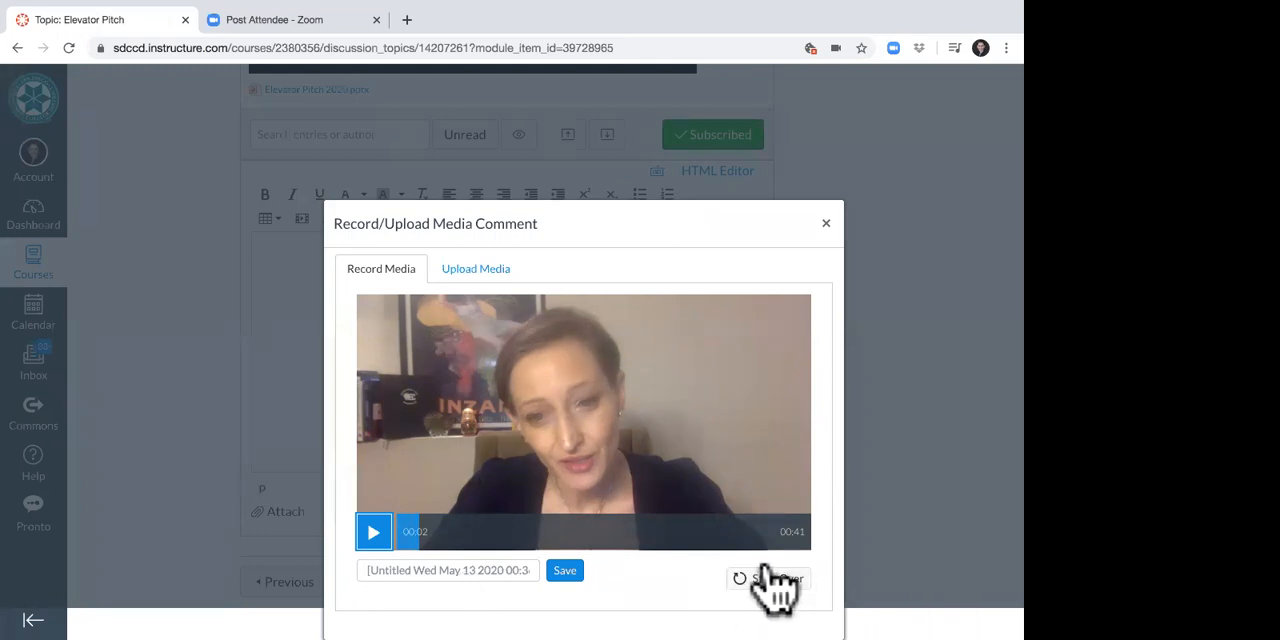
{"action": "mouse_move", "coordinate": [584, 578]}
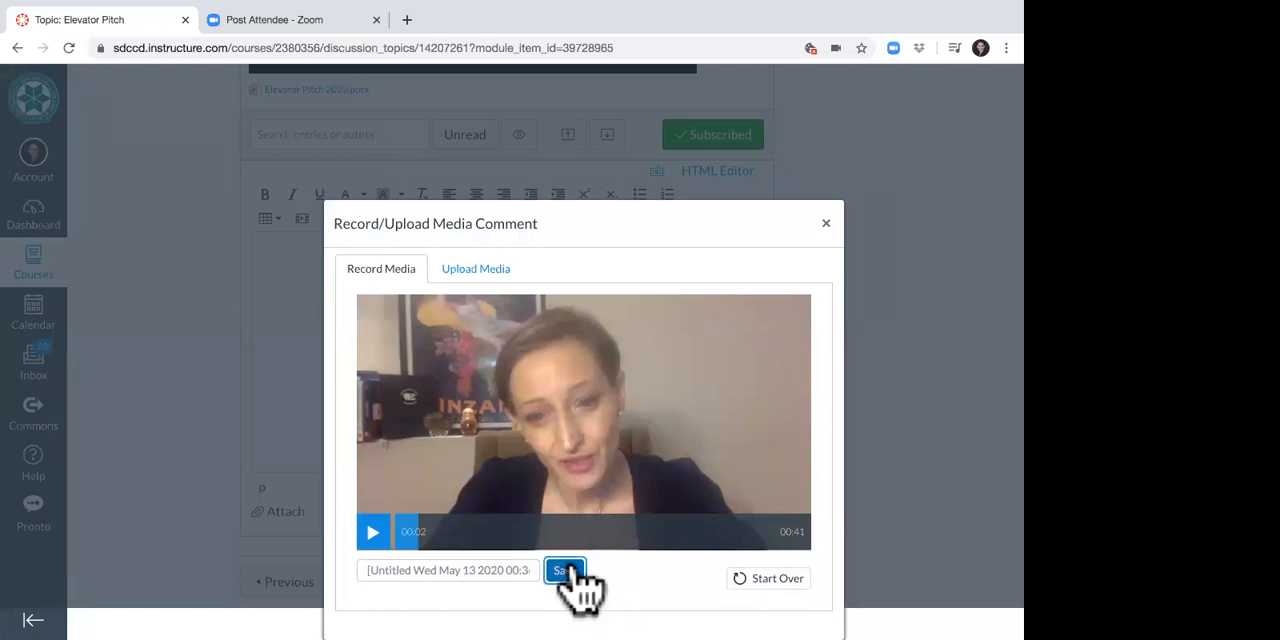
{"action": "mouse_move", "coordinate": [988, 430]}
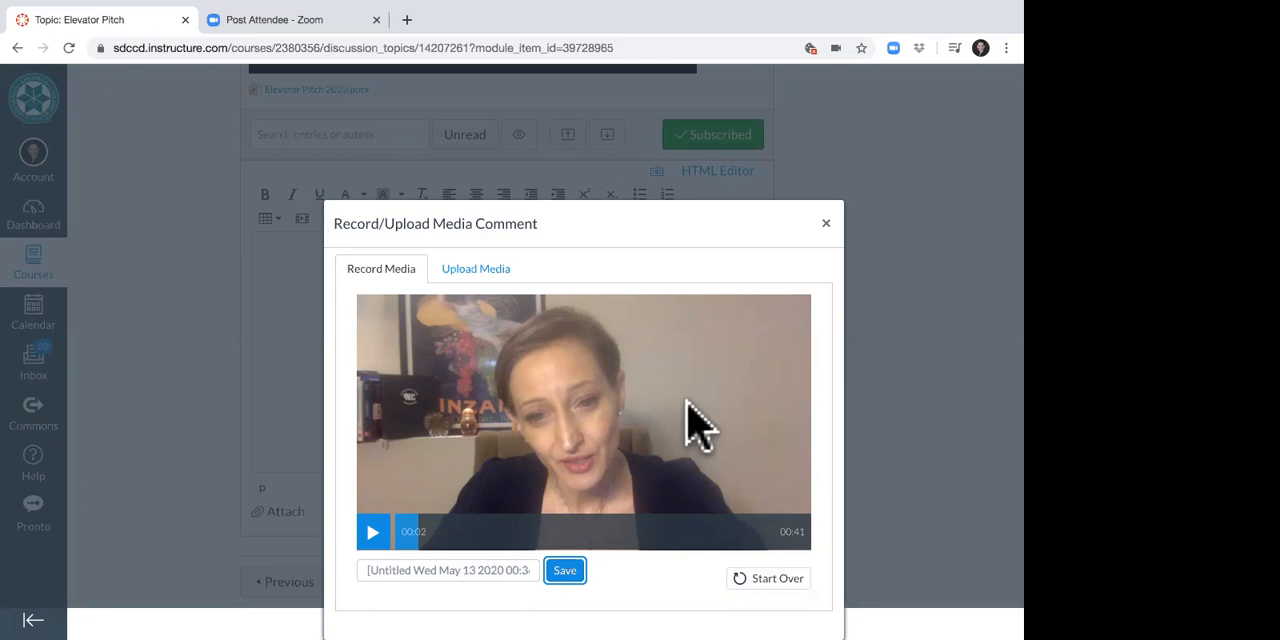
{"action": "mouse_move", "coordinate": [770, 500]}
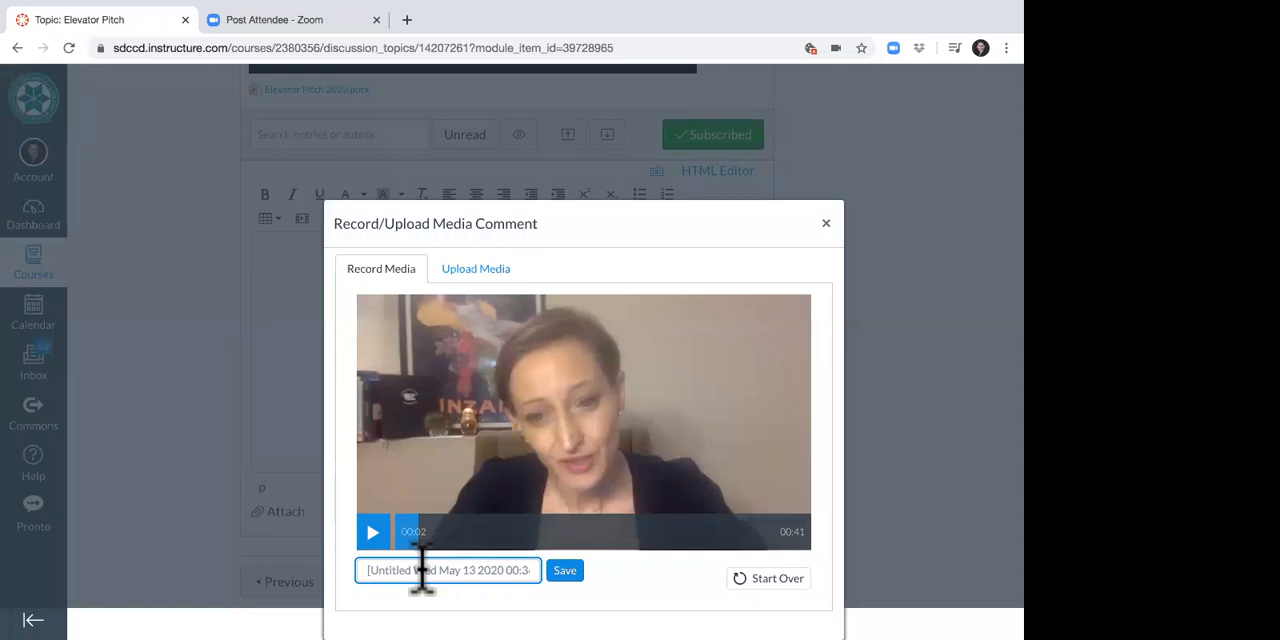
{"action": "left_click", "coordinate": [564, 570]}
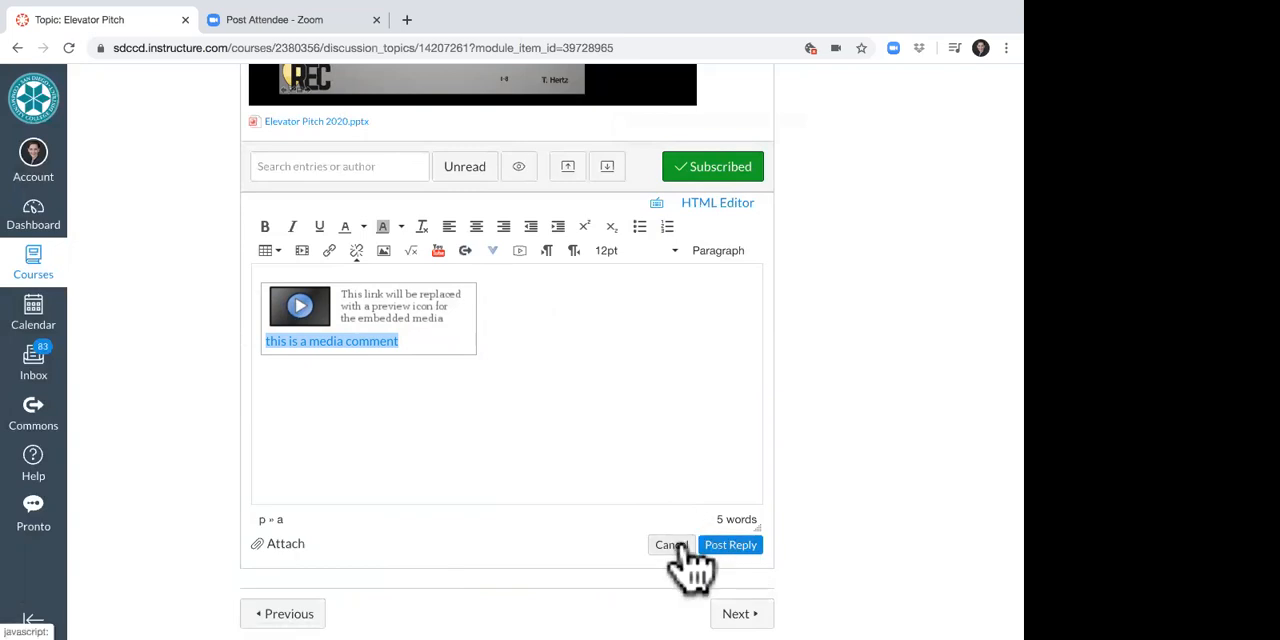
{"action": "mouse_move", "coordinate": [660, 388]}
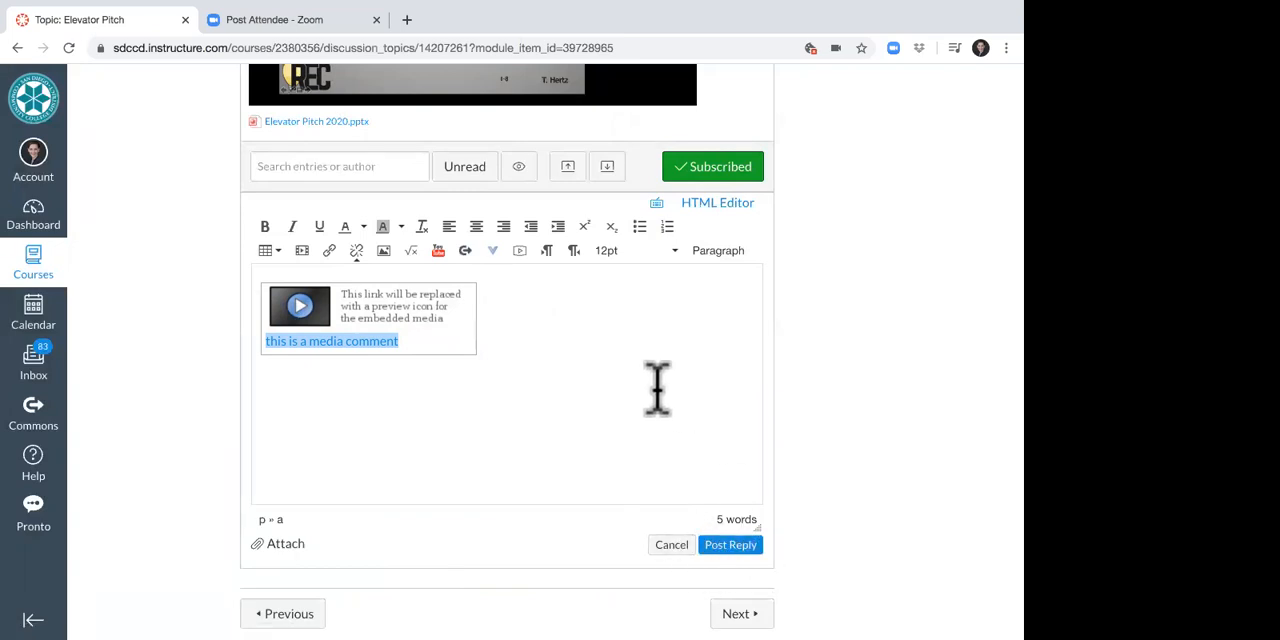
{"action": "mouse_move", "coordinate": [336, 340]}
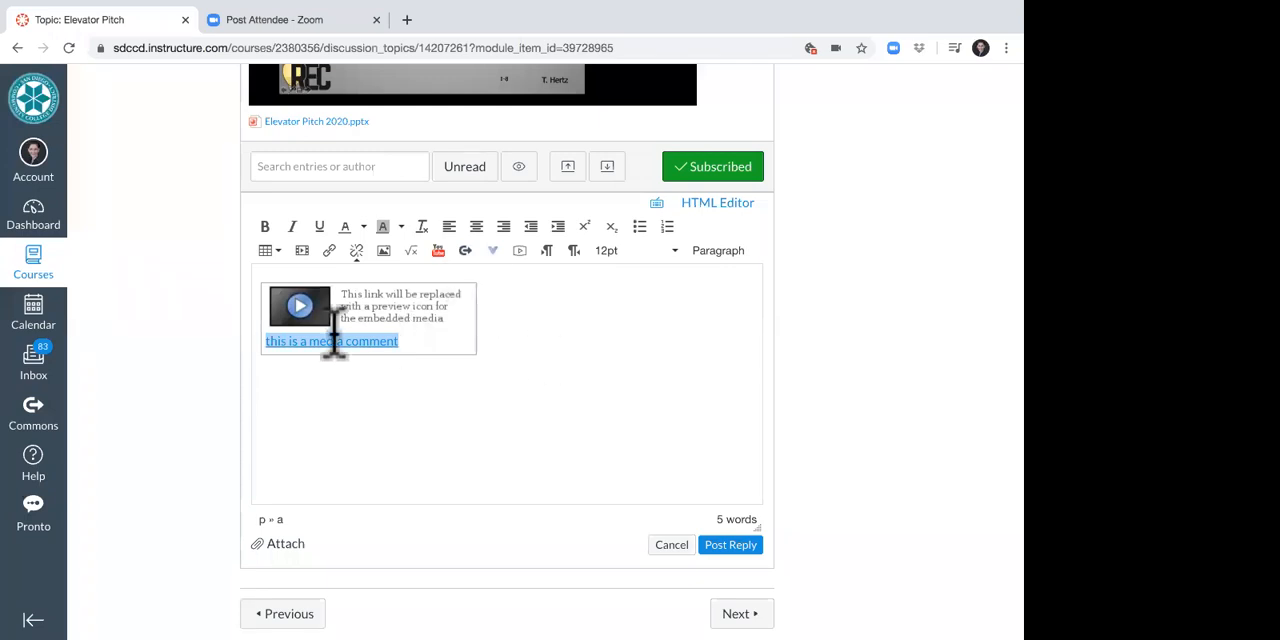
{"action": "mouse_move", "coordinate": [404, 420]}
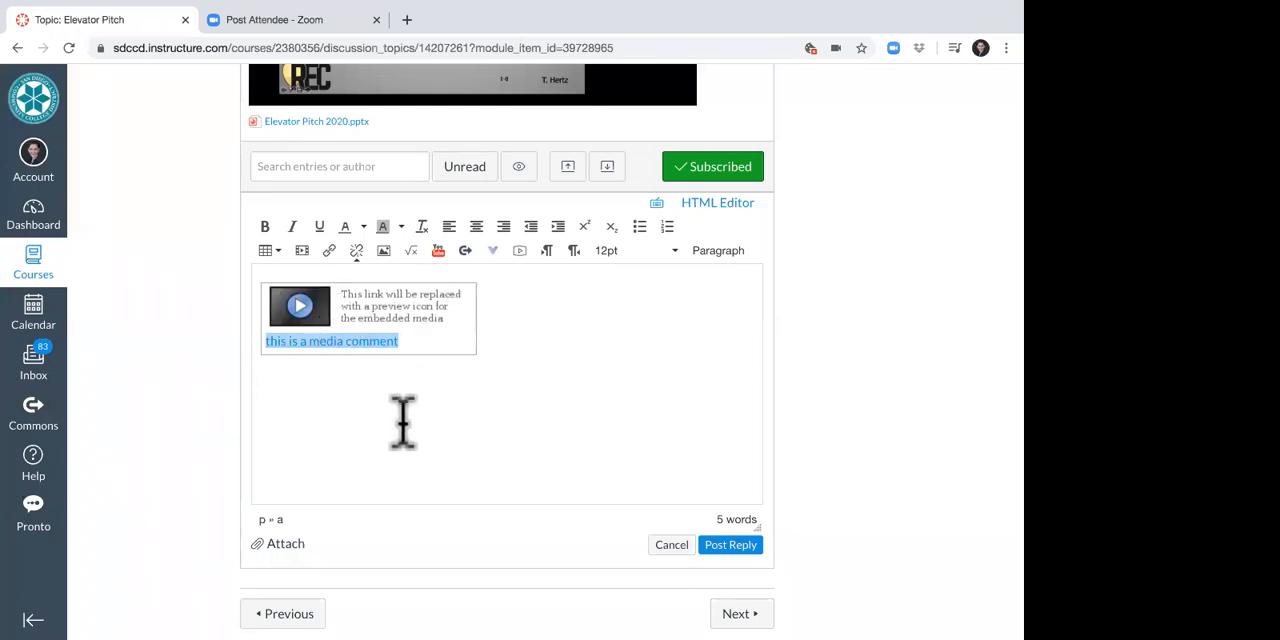
{"action": "mouse_move", "coordinate": [424, 420]}
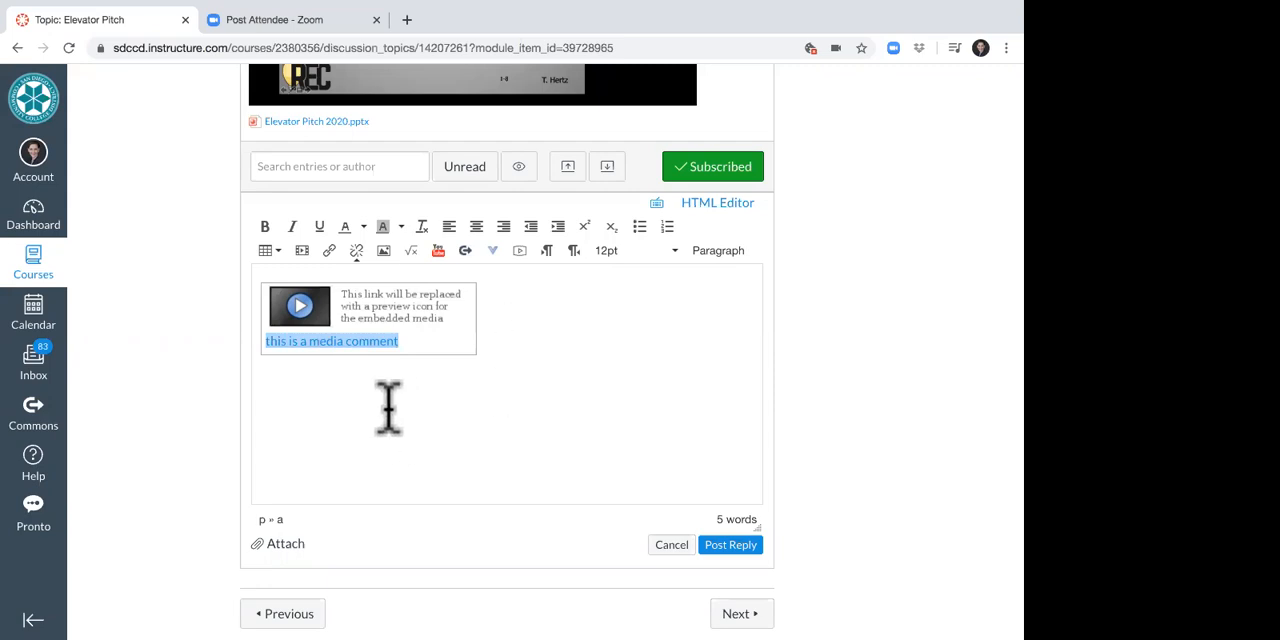
{"action": "mouse_move", "coordinate": [470, 600]}
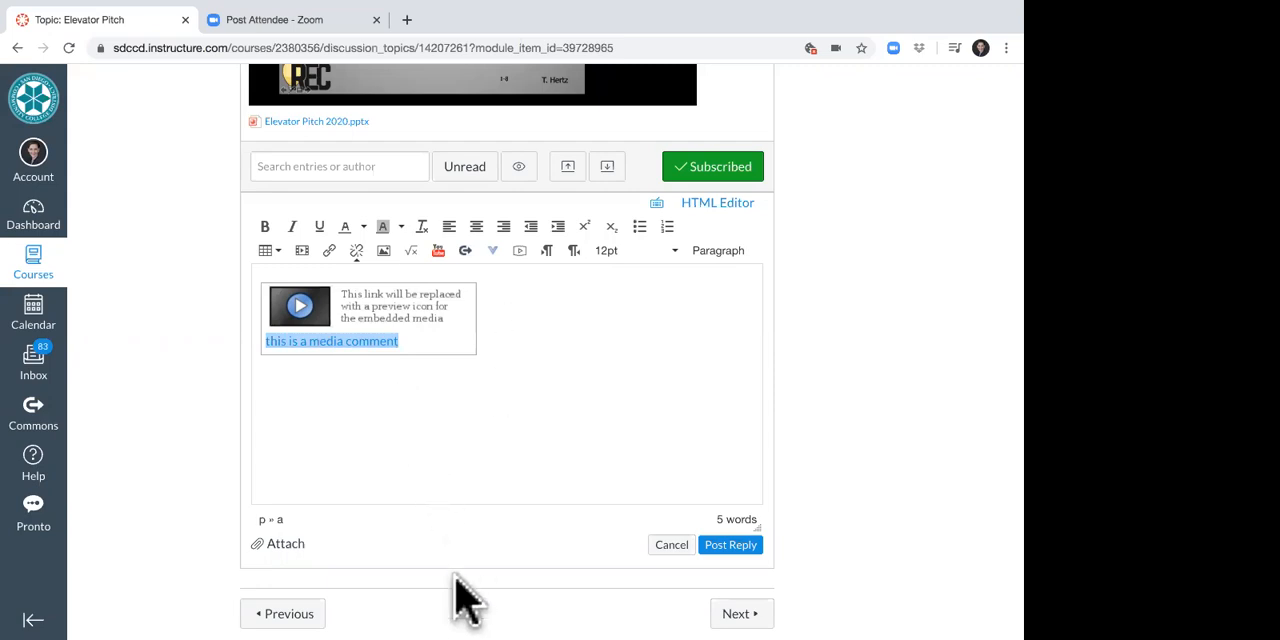
{"action": "mouse_move", "coordinate": [460, 472]}
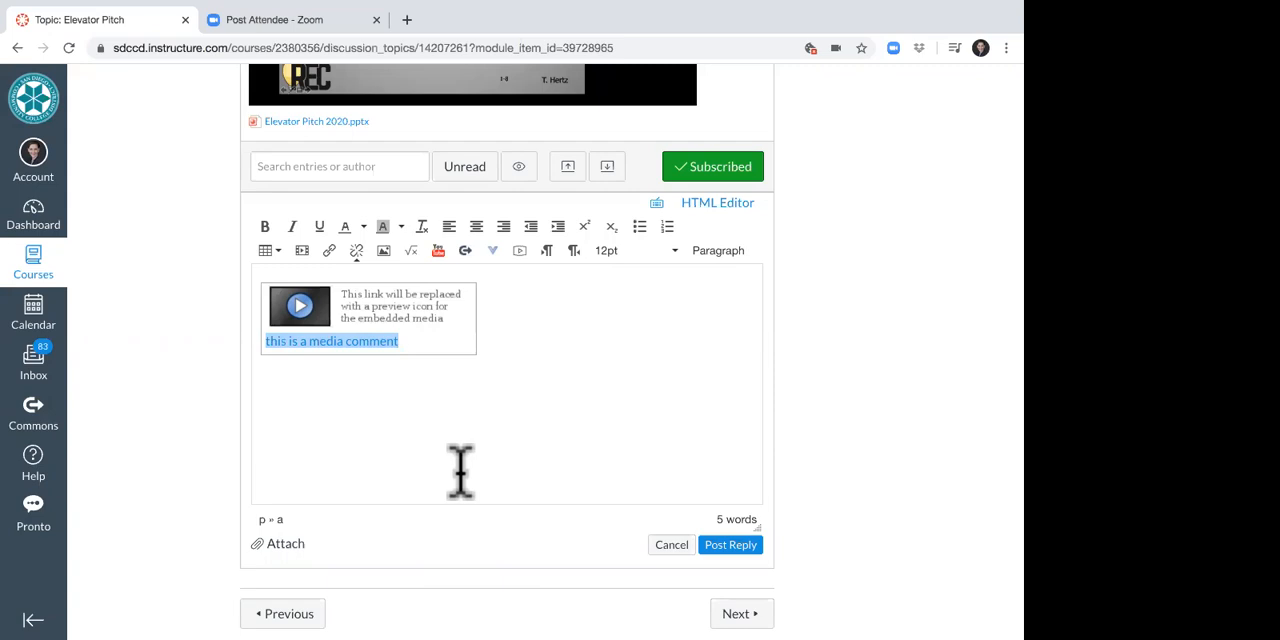
{"action": "mouse_move", "coordinate": [456, 544]}
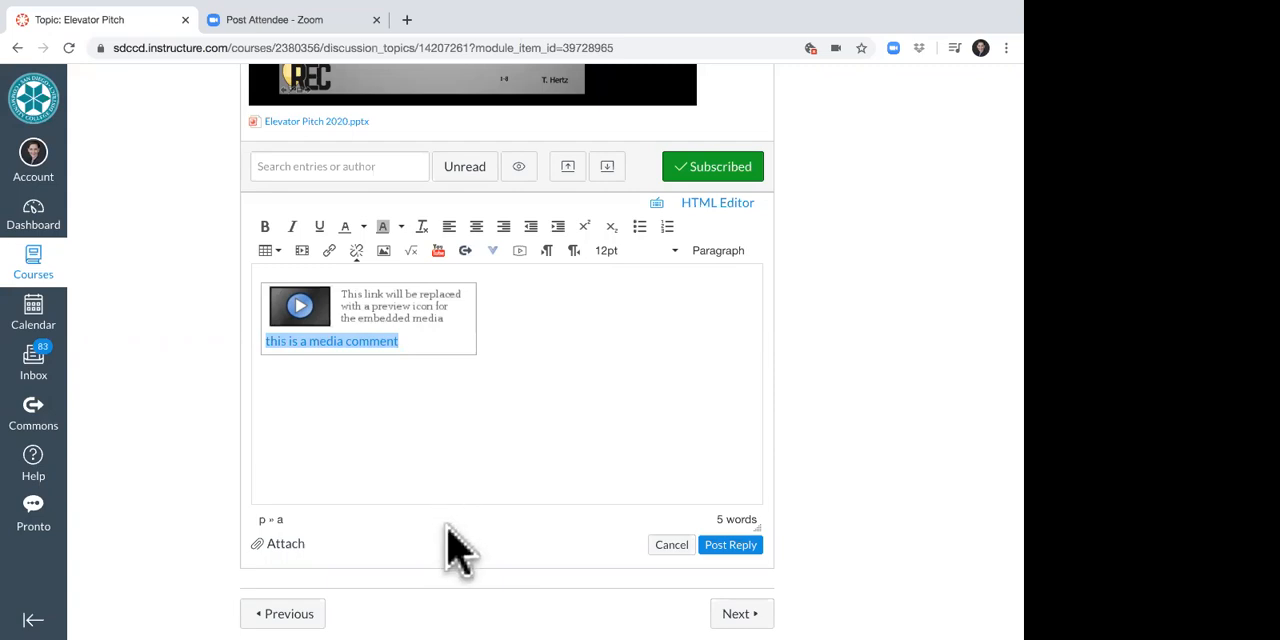
{"action": "mouse_move", "coordinate": [470, 570]}
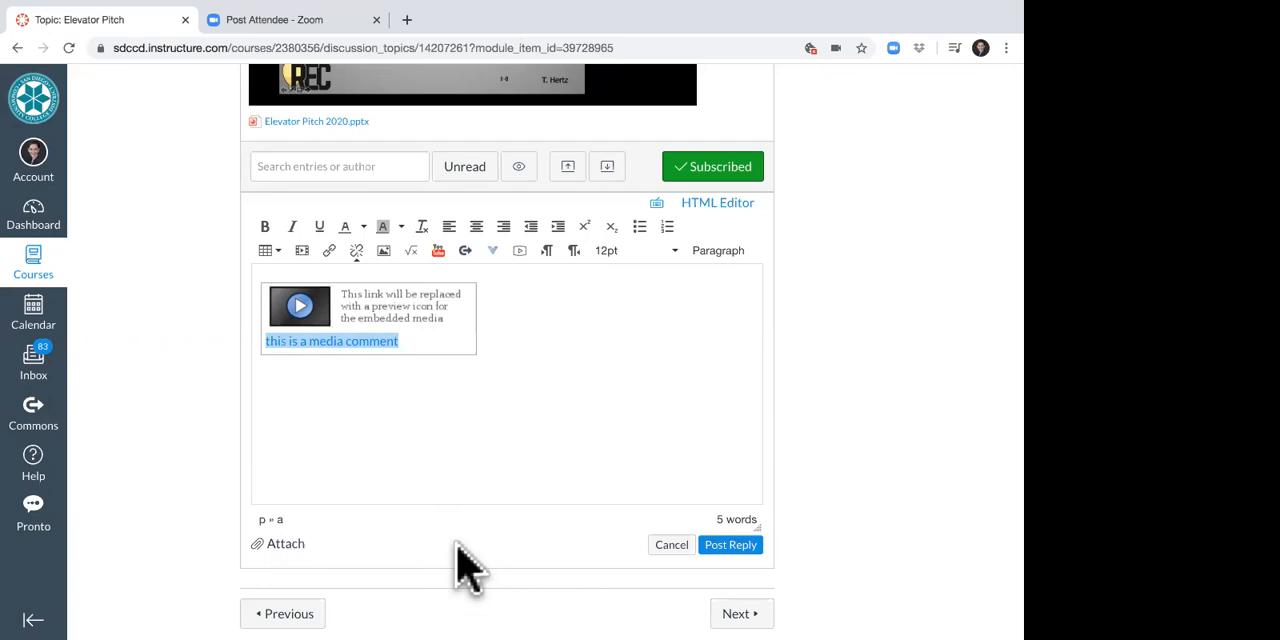
- Check the reply draft with the embedded recording and the line 'this is a media comment'
{"action": "scroll", "scroll_direction": "up", "scroll_amount": 3}
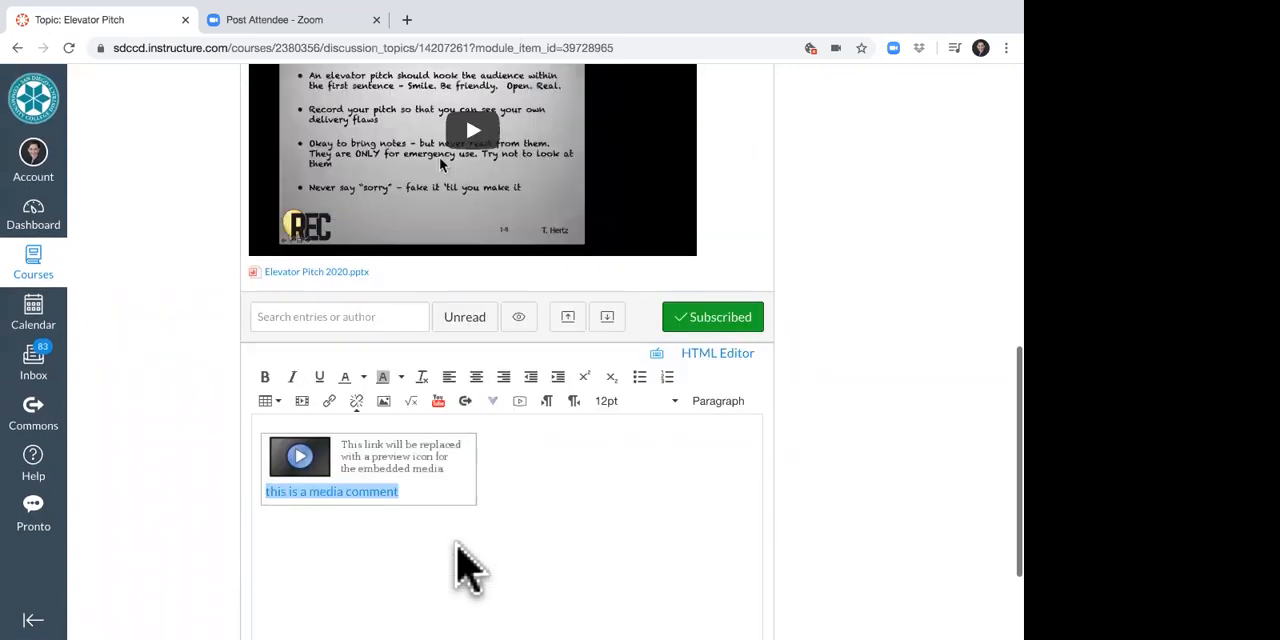
{"action": "scroll", "scroll_direction": "down", "scroll_amount": 3}
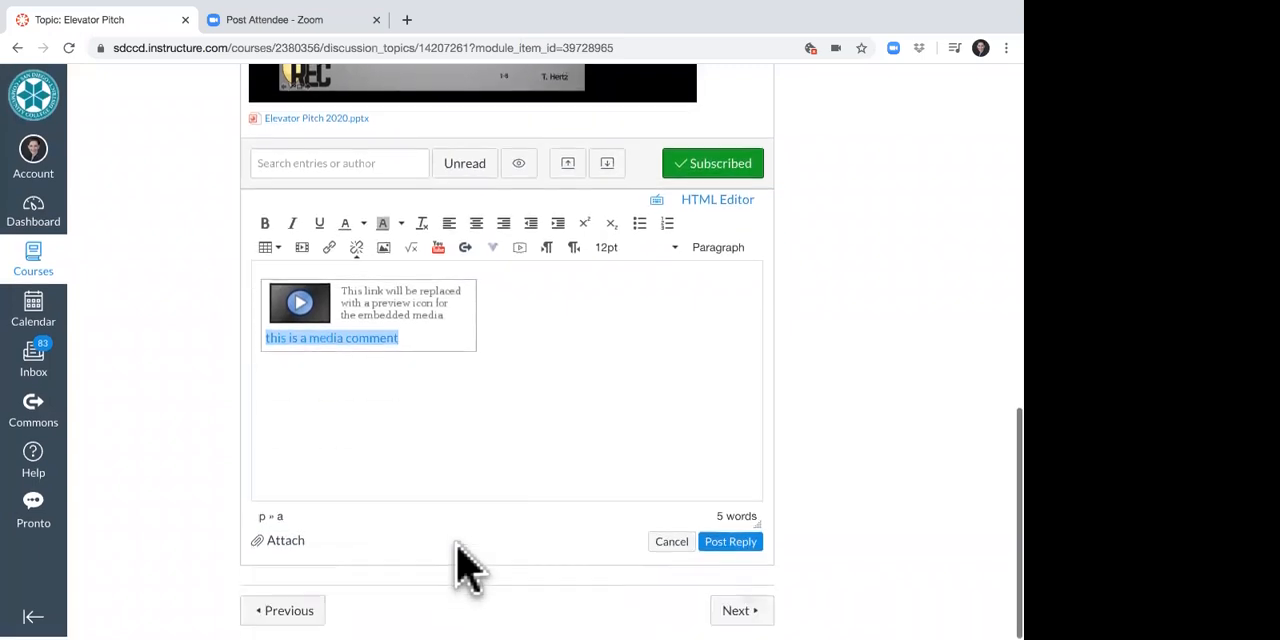
{"action": "left_click", "coordinate": [670, 540]}
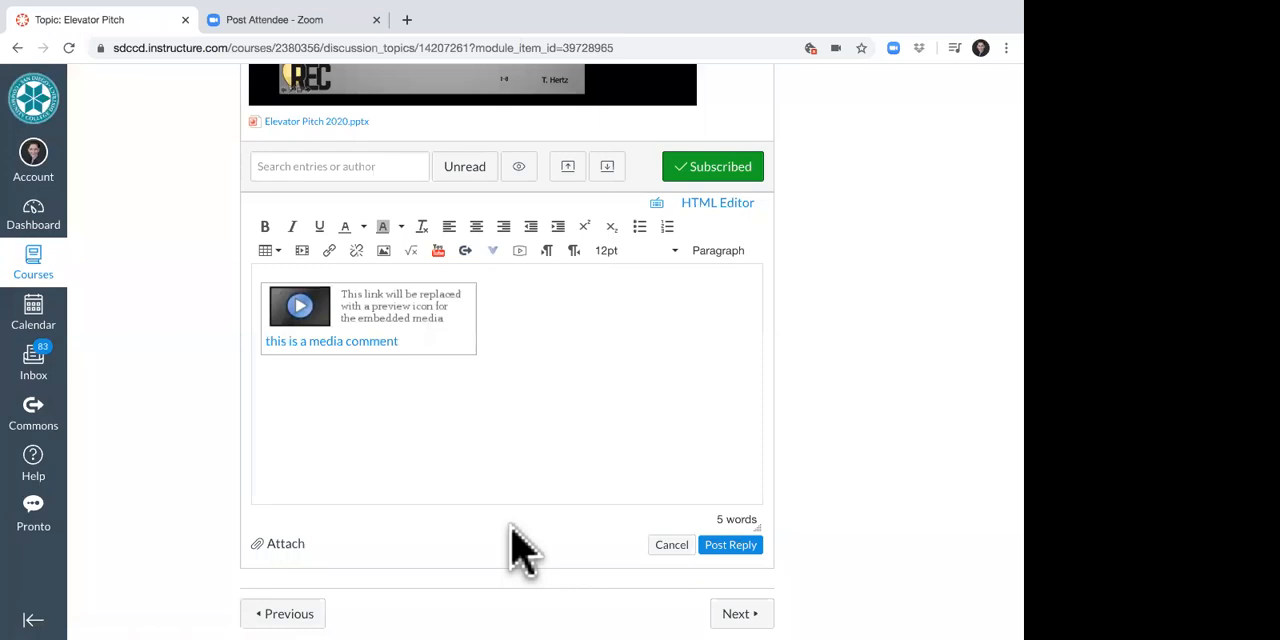
{"action": "mouse_move", "coordinate": [684, 576]}
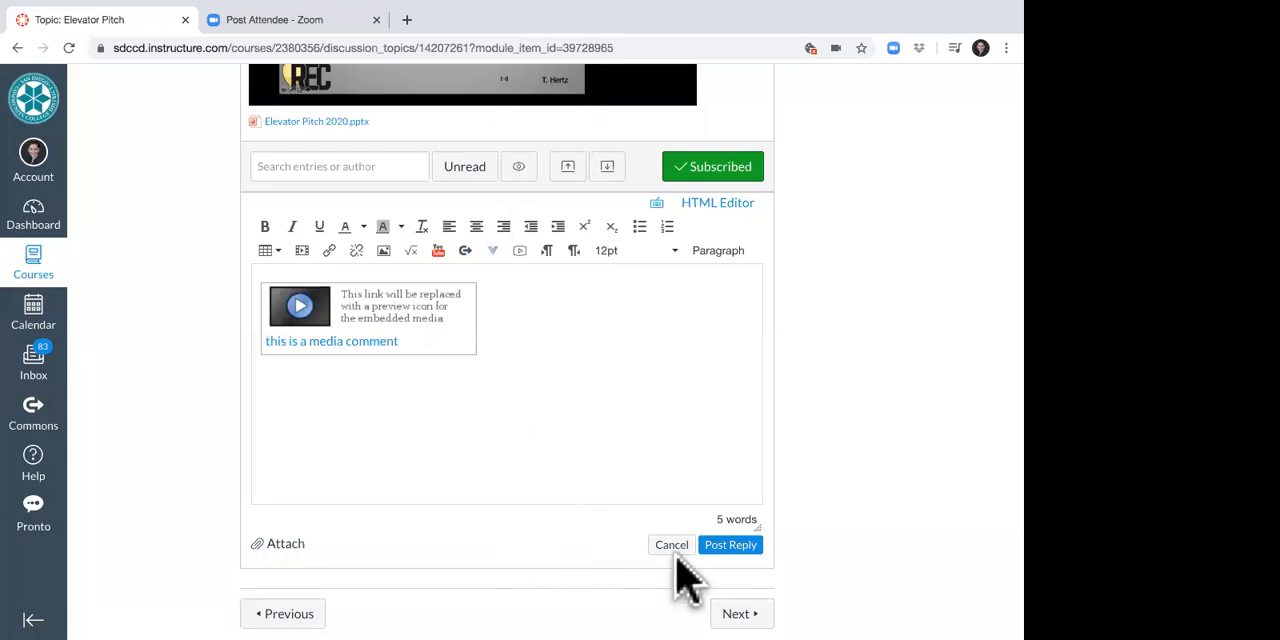
{"action": "mouse_move", "coordinate": [448, 320]}
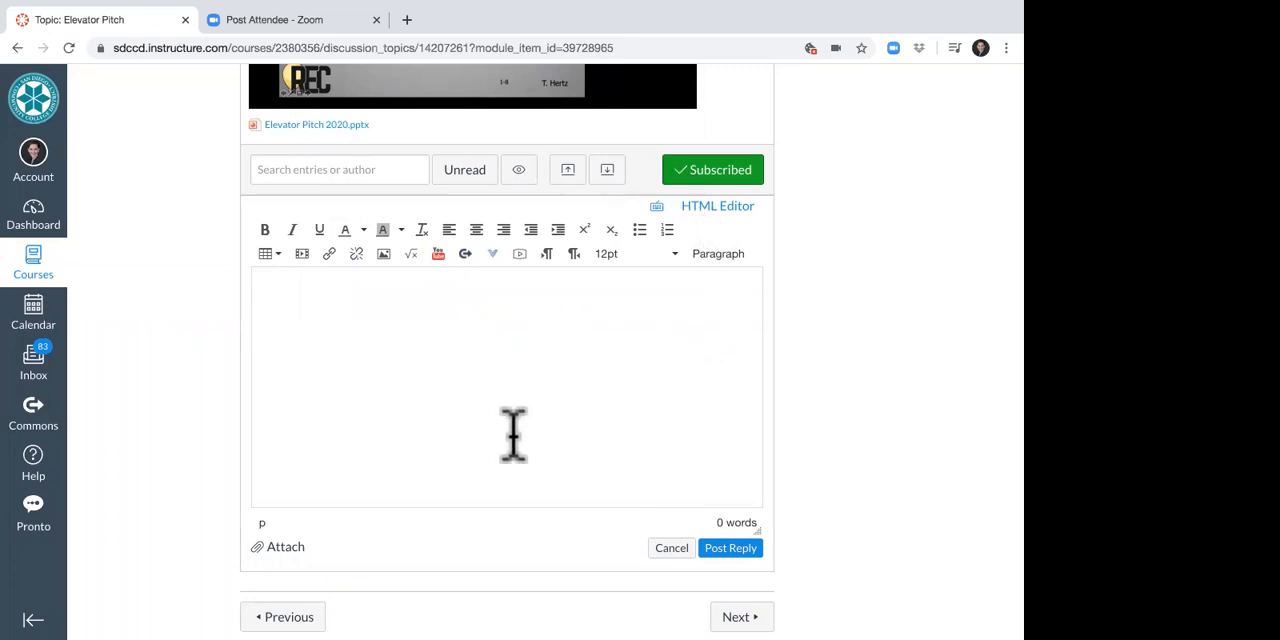
{"action": "mouse_move", "coordinate": [520, 252]}
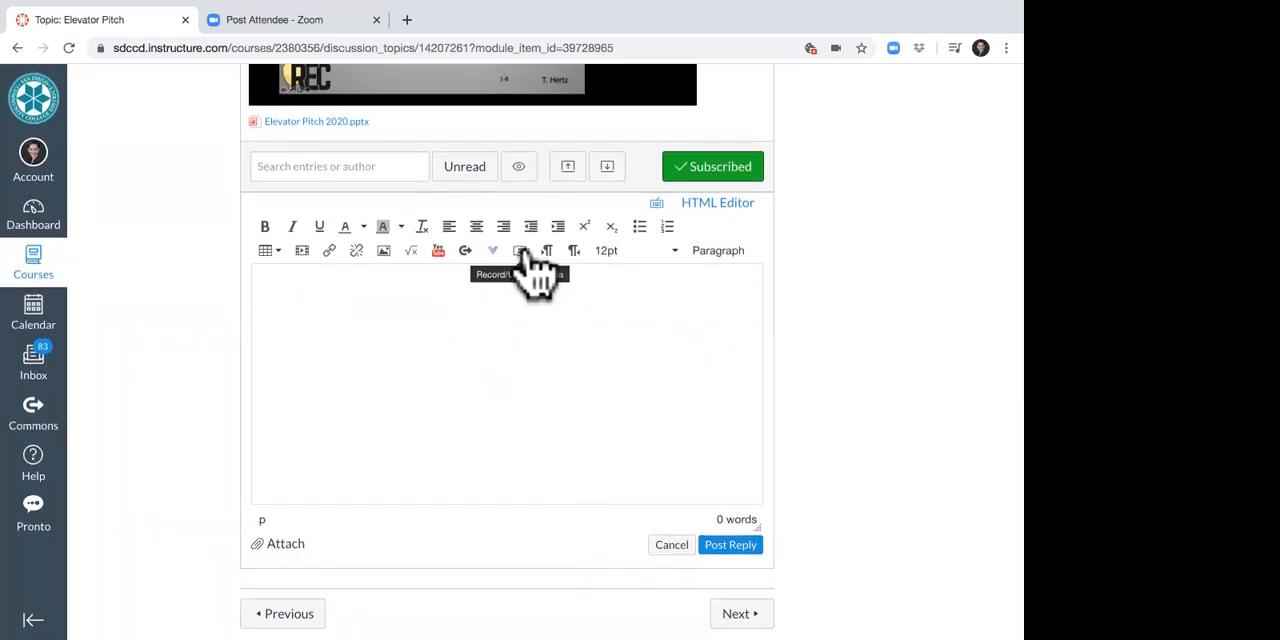
- Reopen the media comment dialog and switch to the Upload Media option for an existing file
{"action": "left_click", "coordinate": [520, 252]}
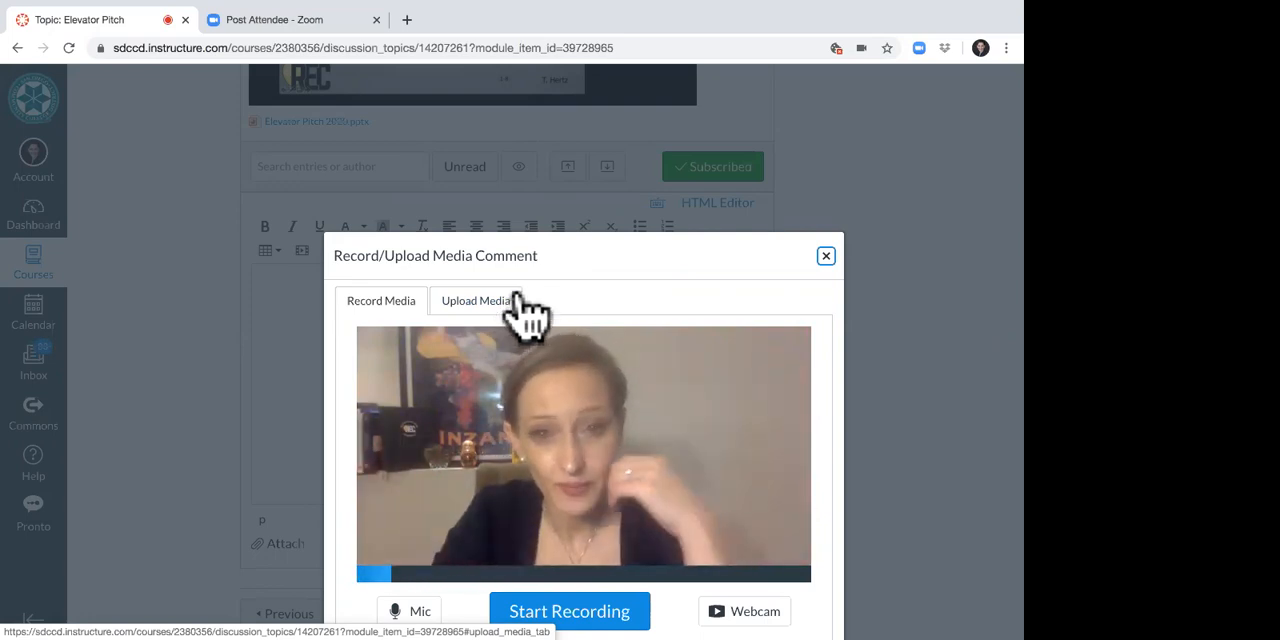
{"action": "left_click", "coordinate": [476, 300]}
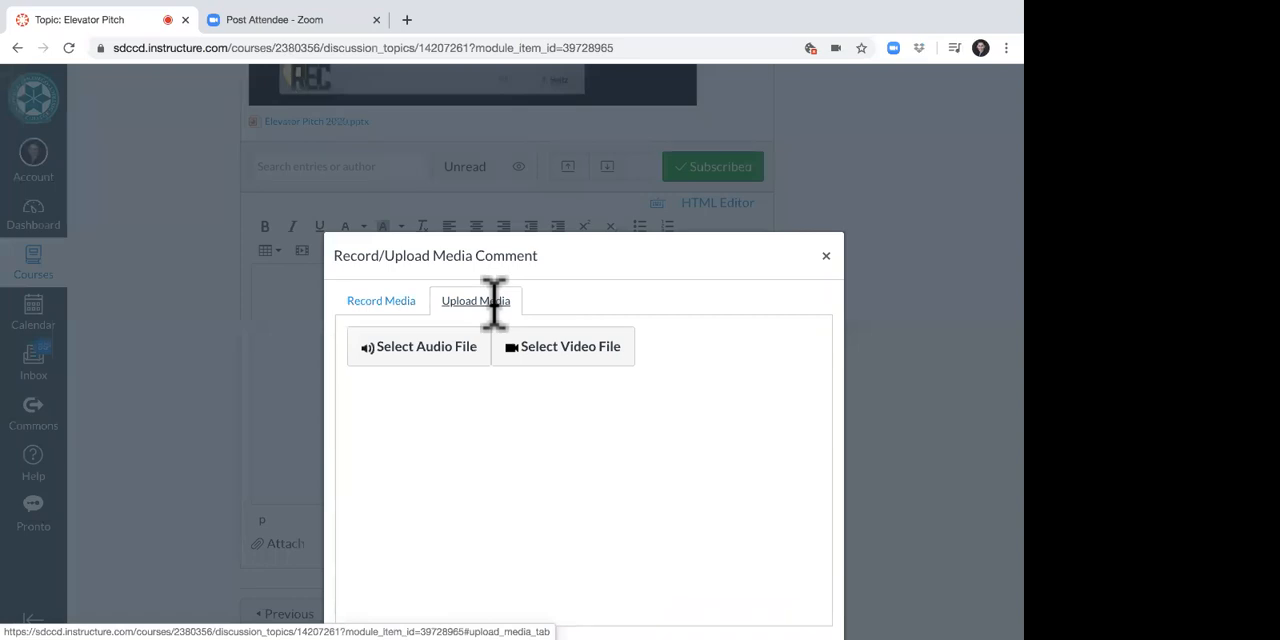
{"action": "mouse_move", "coordinate": [590, 376]}
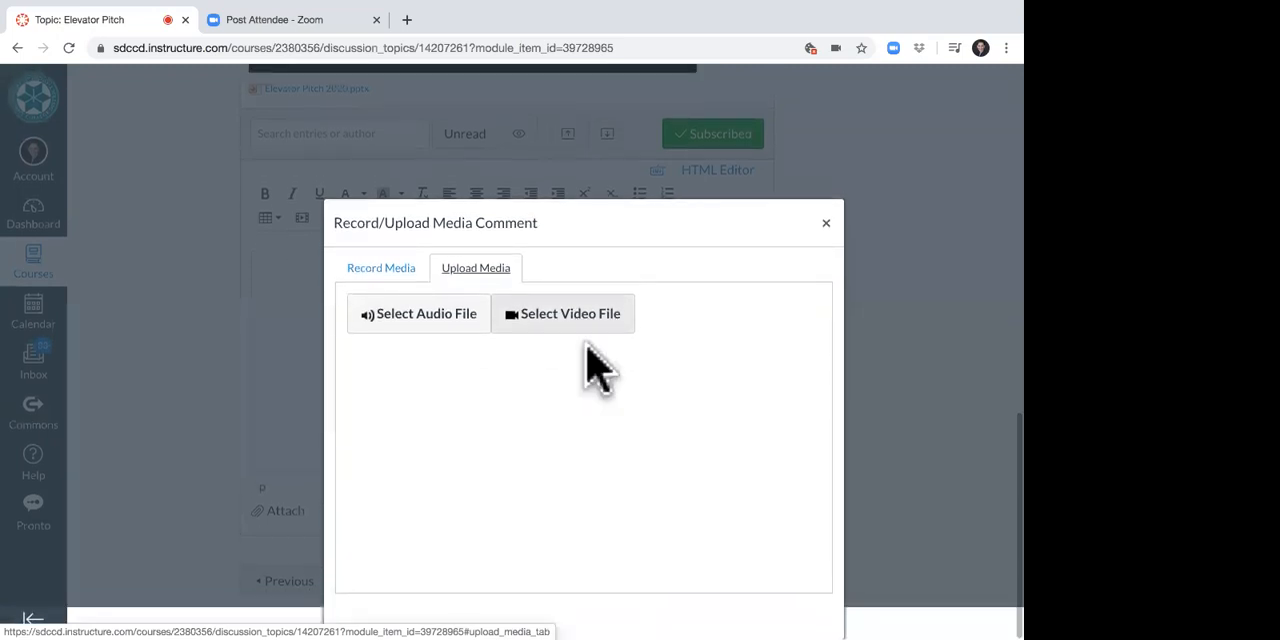
{"action": "mouse_move", "coordinate": [584, 296]}
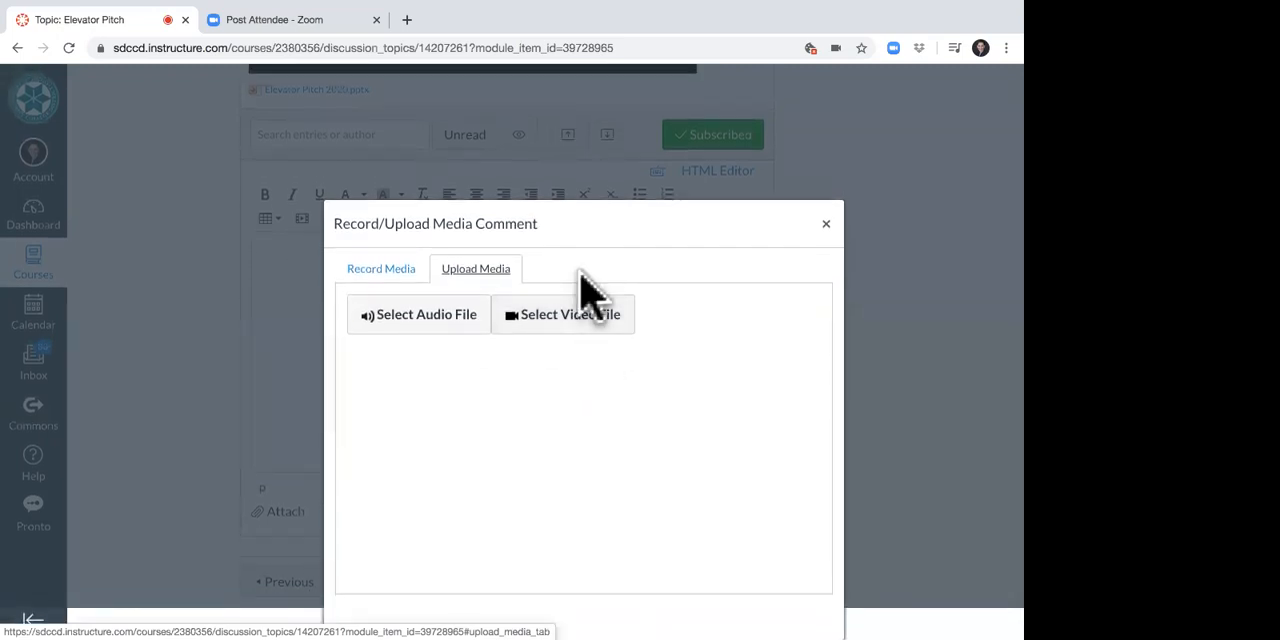
{"action": "mouse_move", "coordinate": [596, 360]}
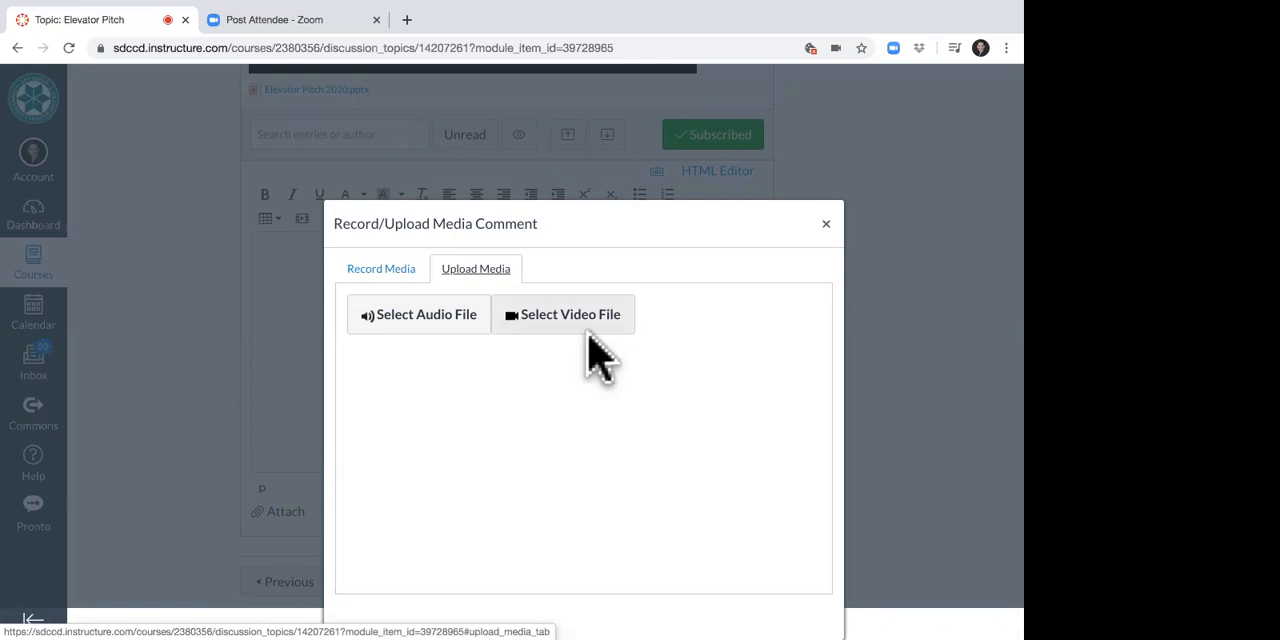
{"action": "mouse_move", "coordinate": [836, 218]}
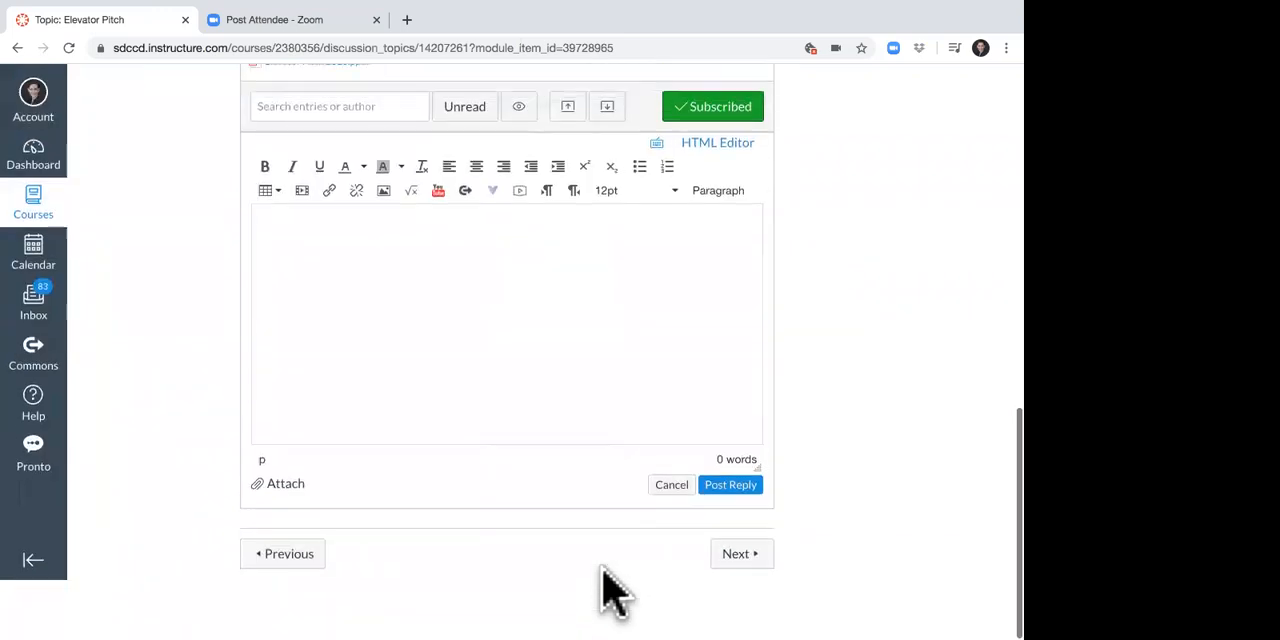
{"action": "scroll", "scroll_direction": "up", "scroll_amount": 3}
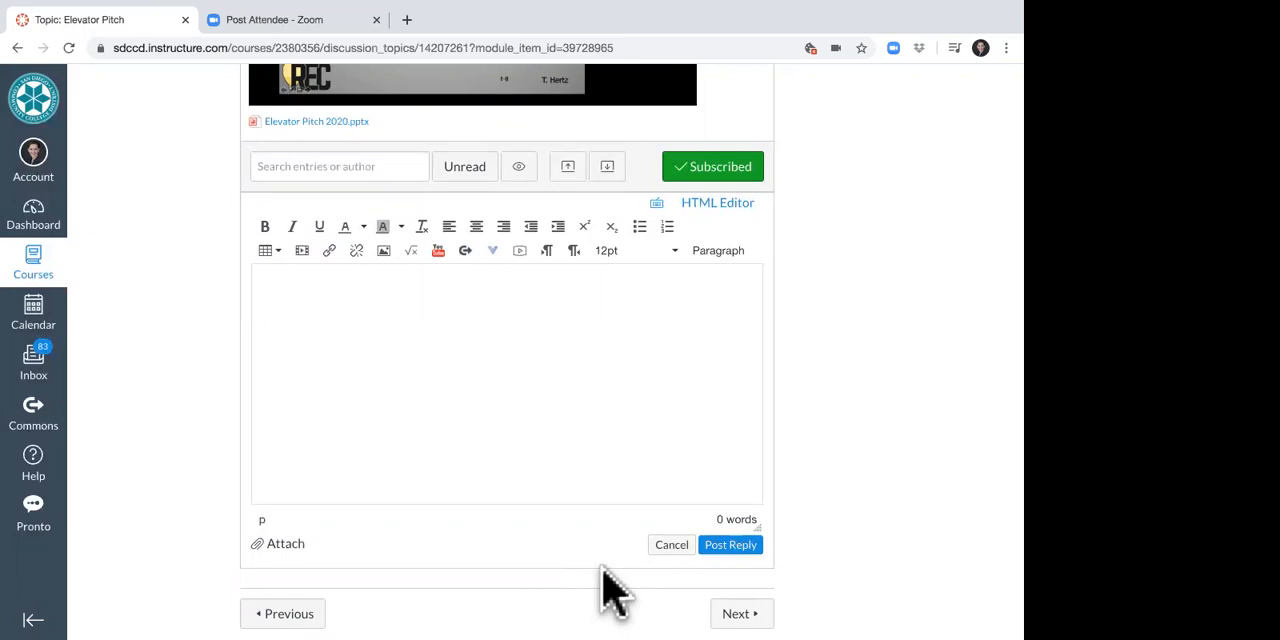
{"action": "mouse_move", "coordinate": [462, 600]}
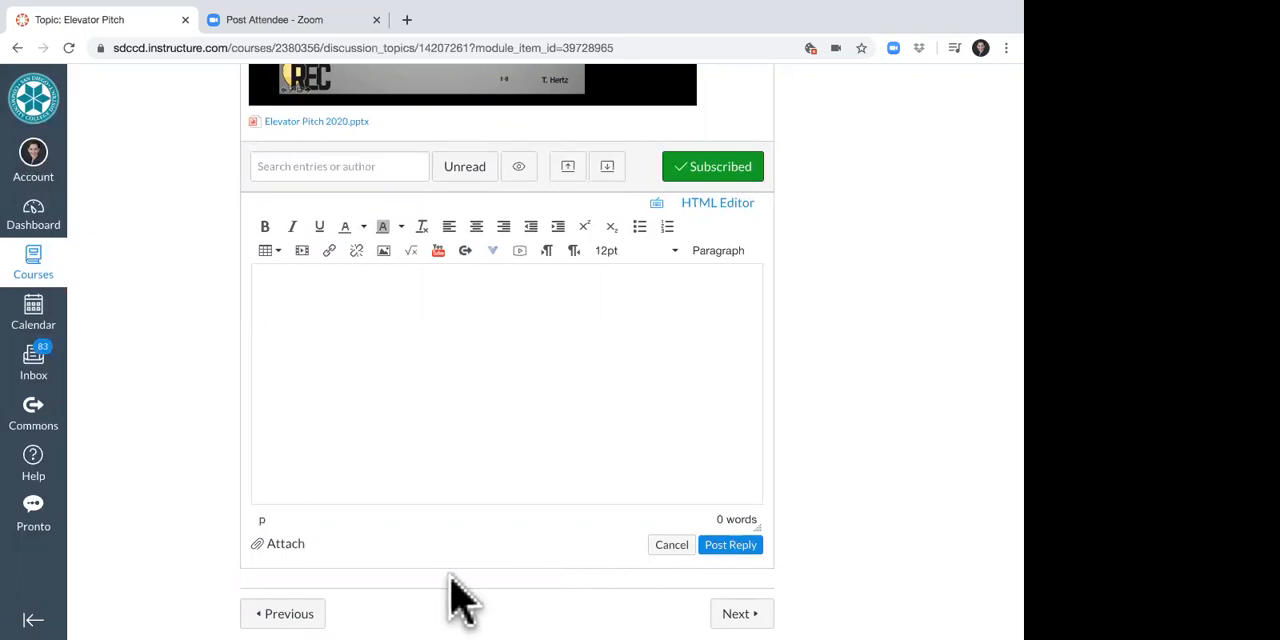